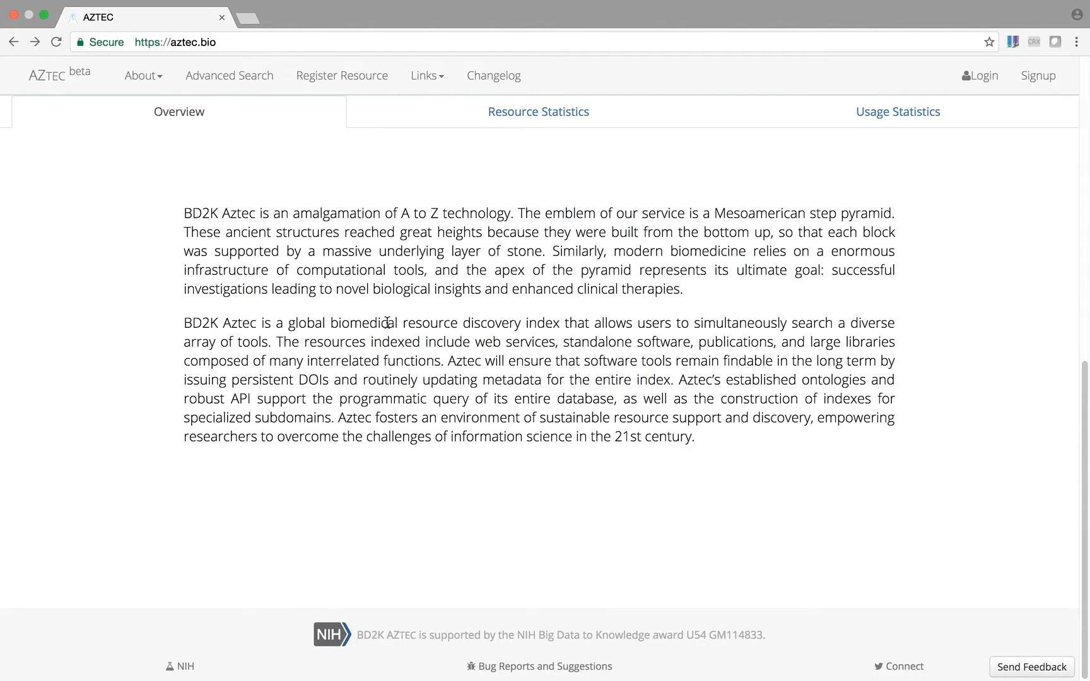
Step: Show the Resource Statistics tab with its tag bubble chart and repositories donut chart
click(539, 111)
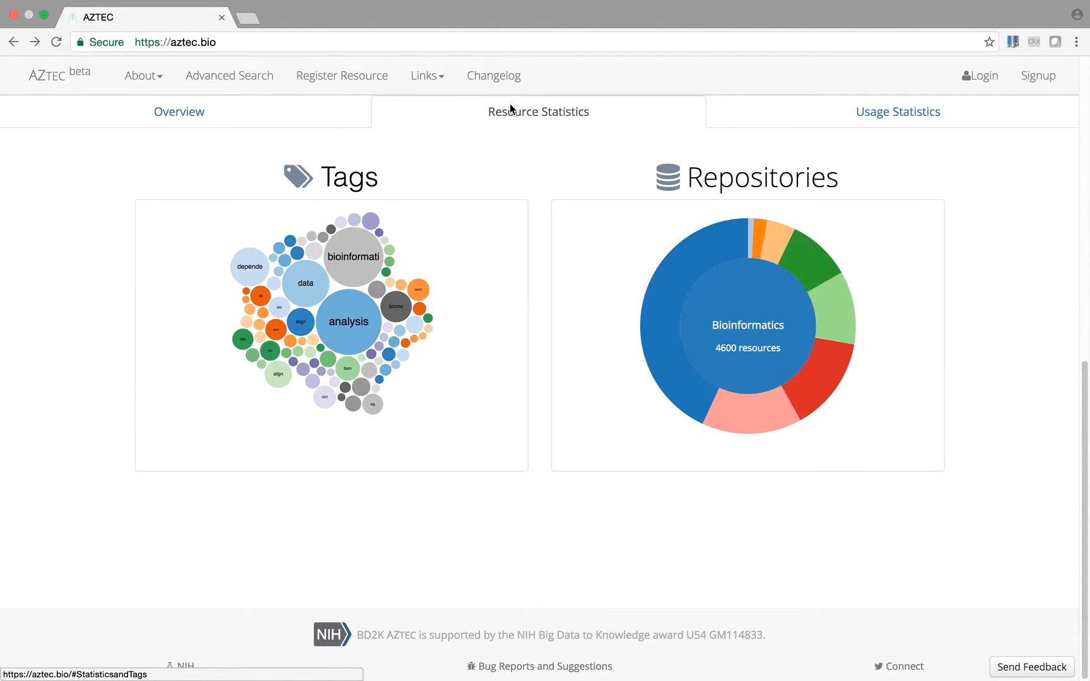
mouse_move(470, 244)
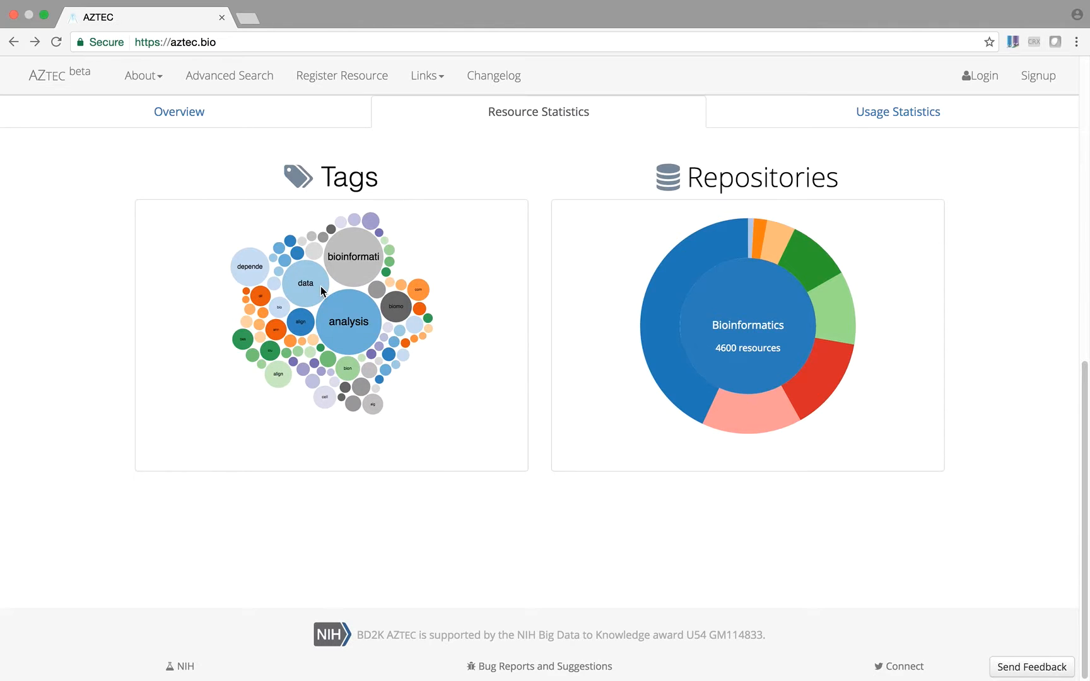
mouse_move(397, 308)
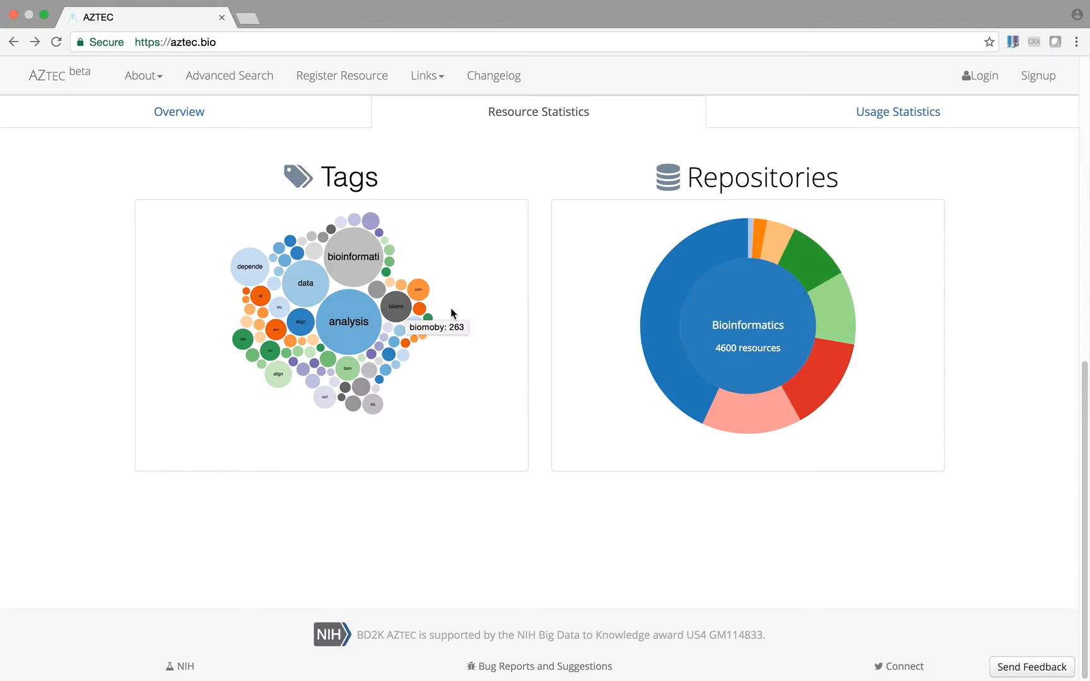
mouse_move(759, 307)
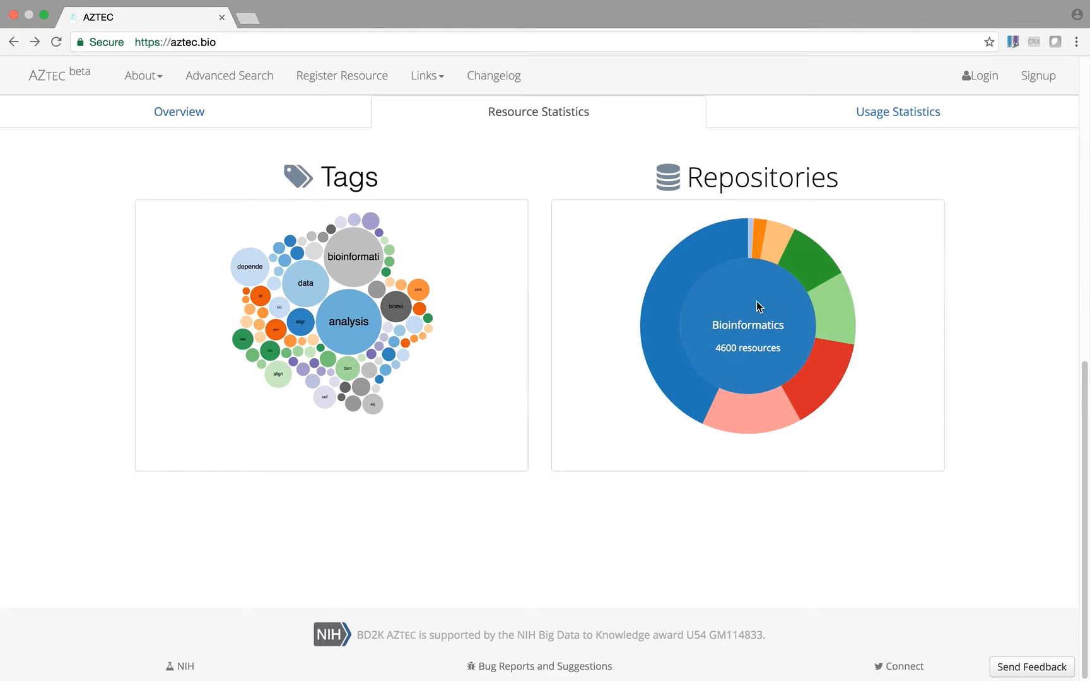
mouse_move(835, 272)
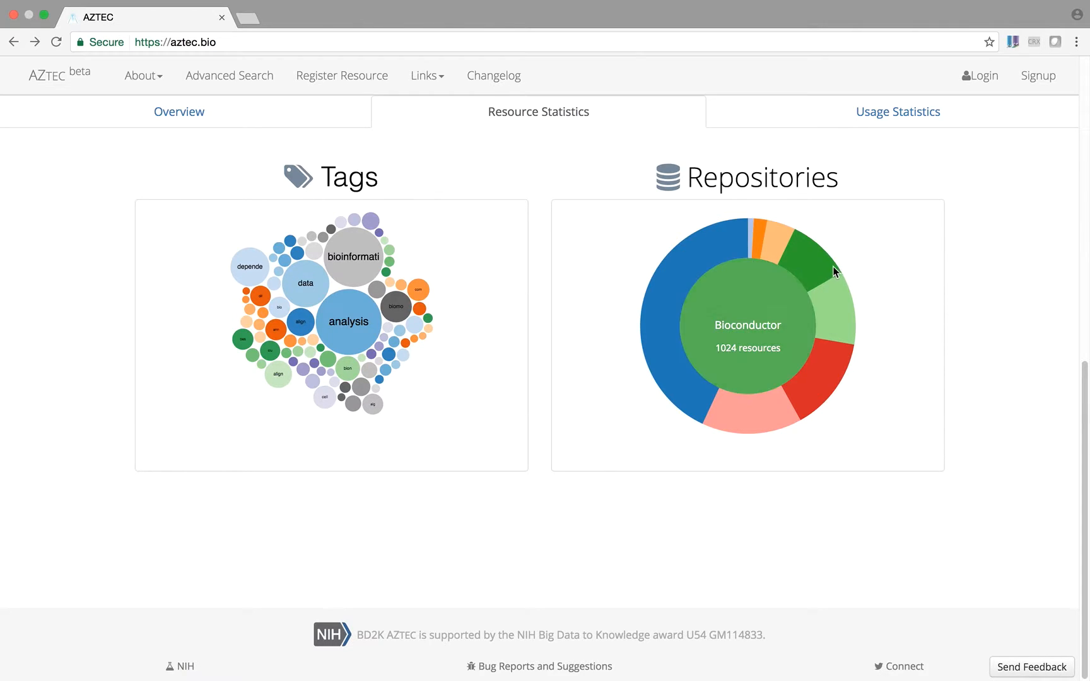
mouse_move(841, 318)
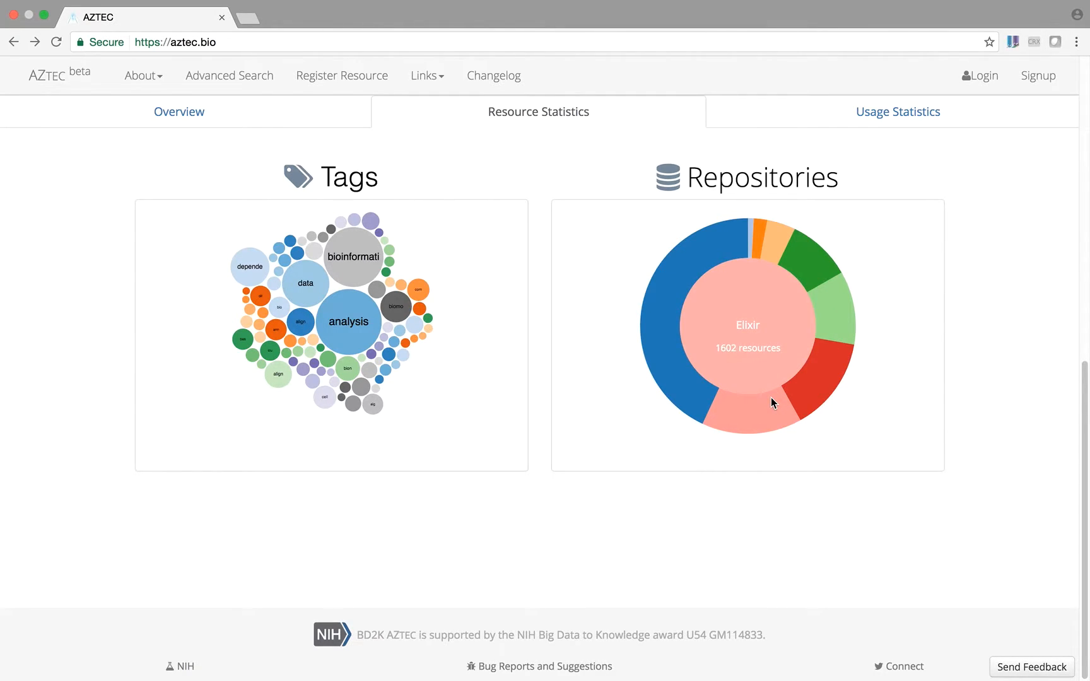
Step: Go back to the AZTEC home page and enter 'rna-seq' in the resource search box
click(897, 111)
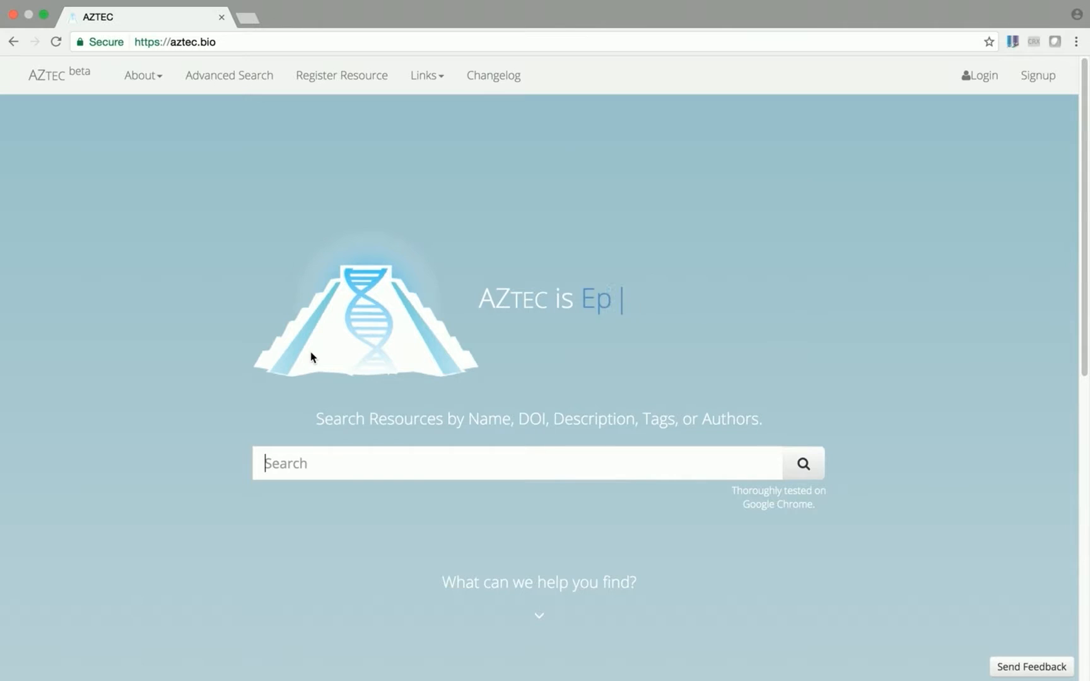
text(rna-seq)
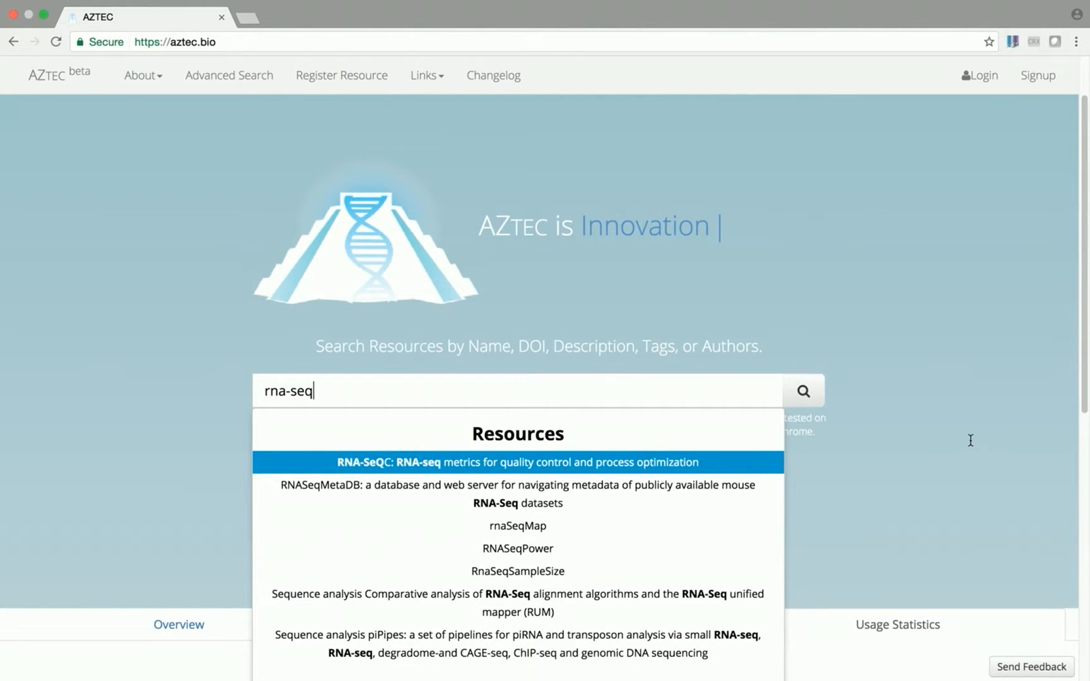
scroll(down, 3)
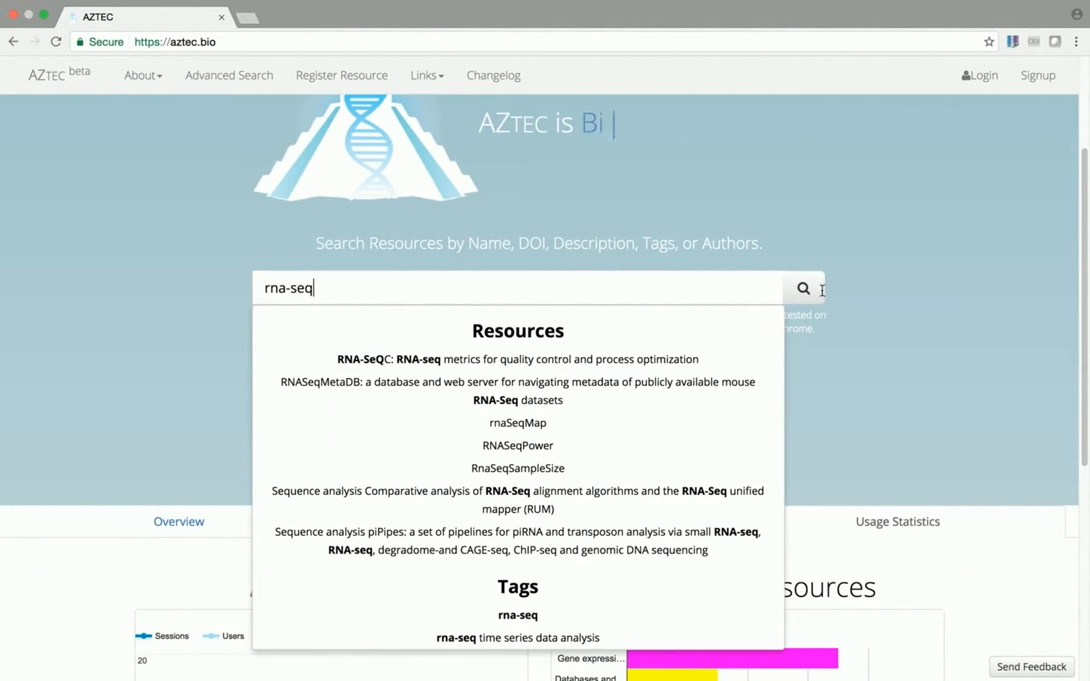
Step: Run the rna-seq search (3878 resources) and refine it to C++ resources, leaving 88
click(803, 288)
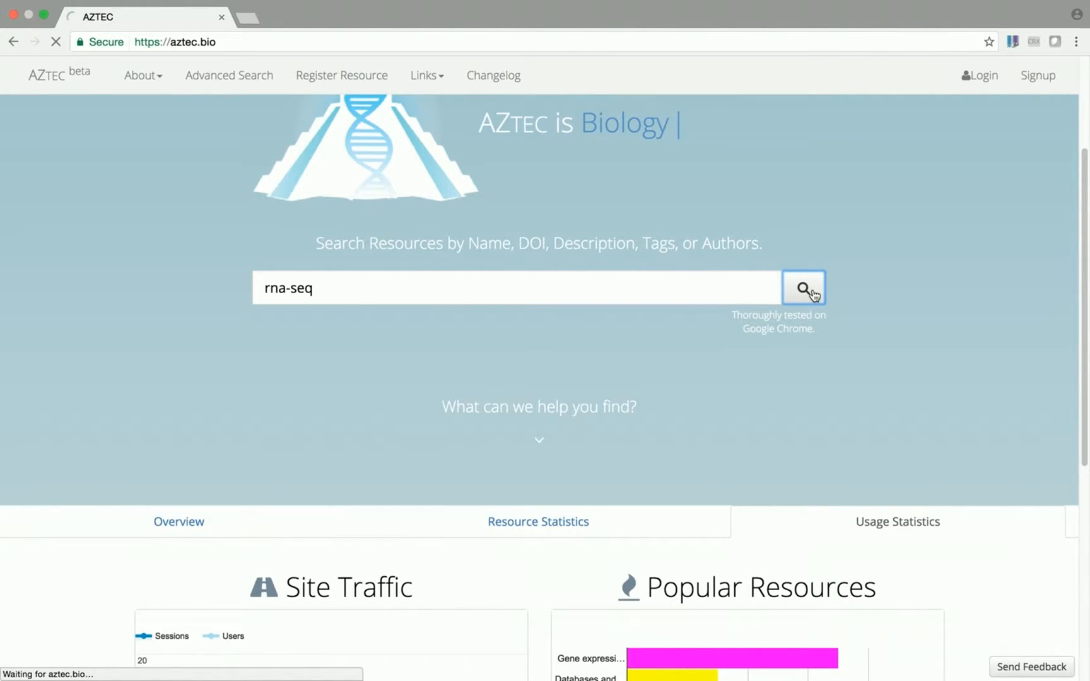
click(803, 287)
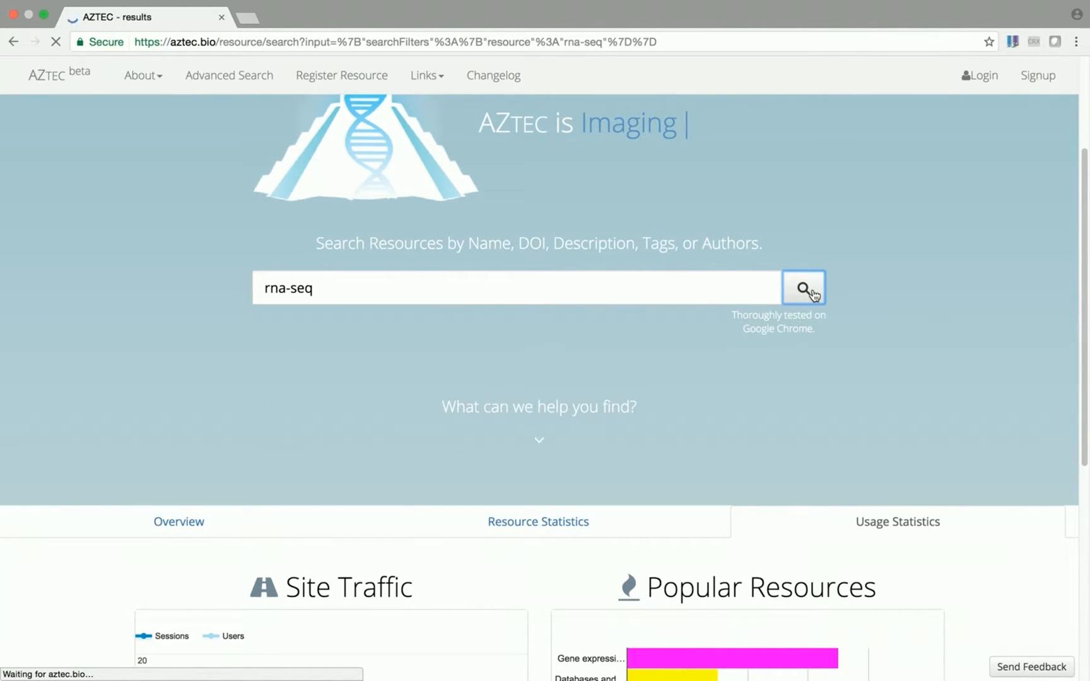
click(803, 287)
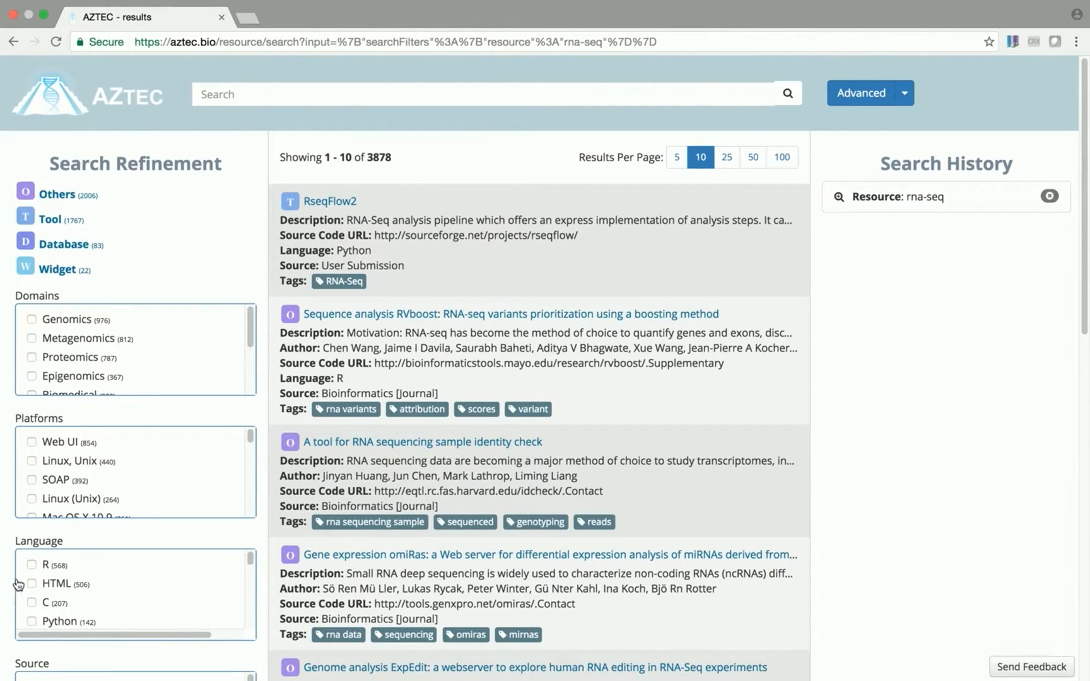
mouse_move(19, 575)
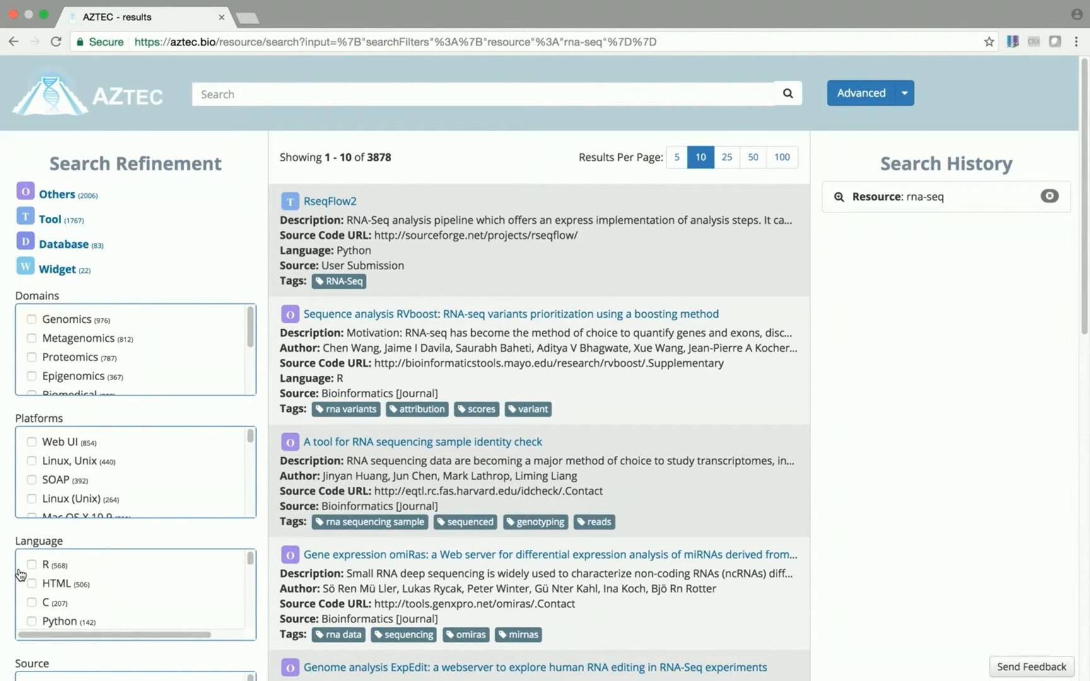
mouse_move(252, 565)
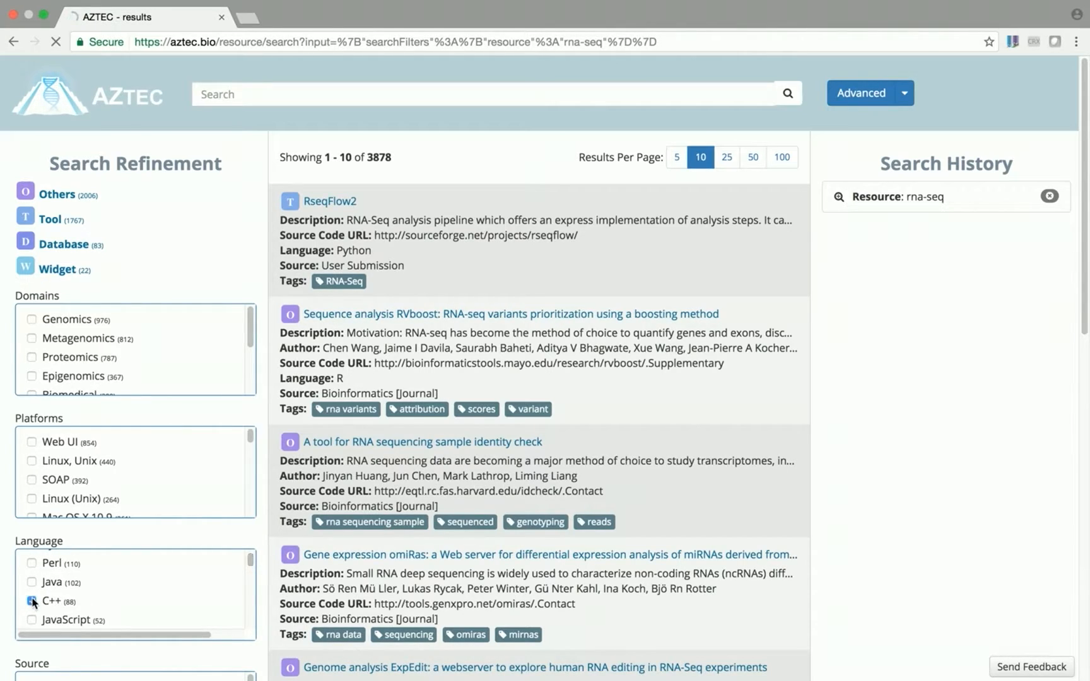
click(32, 601)
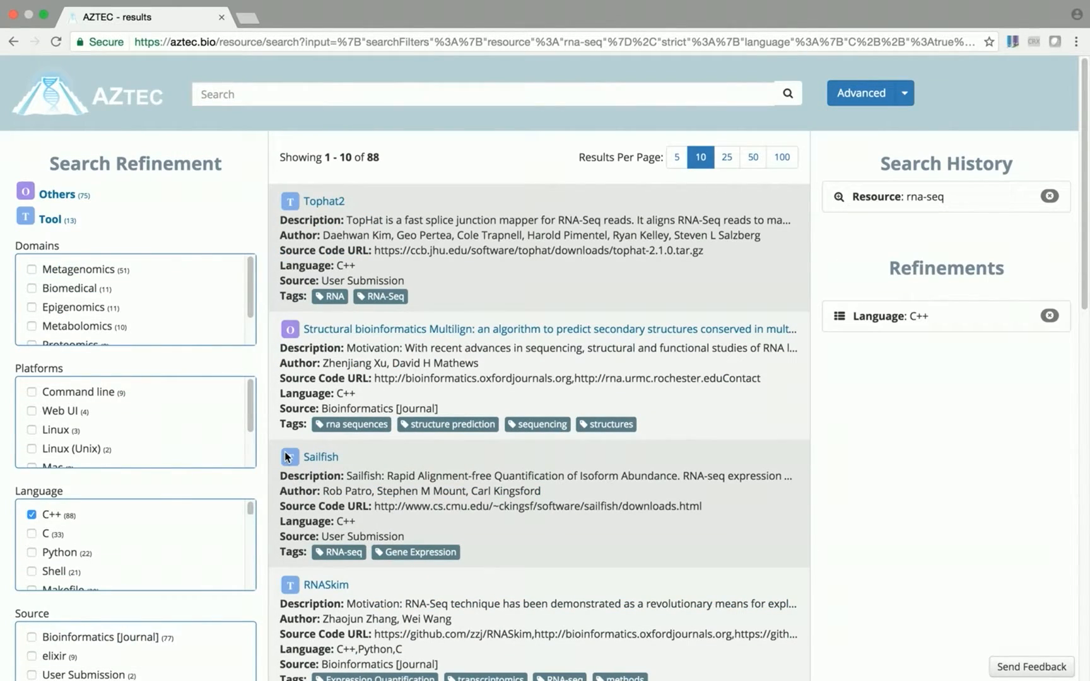
mouse_move(291, 454)
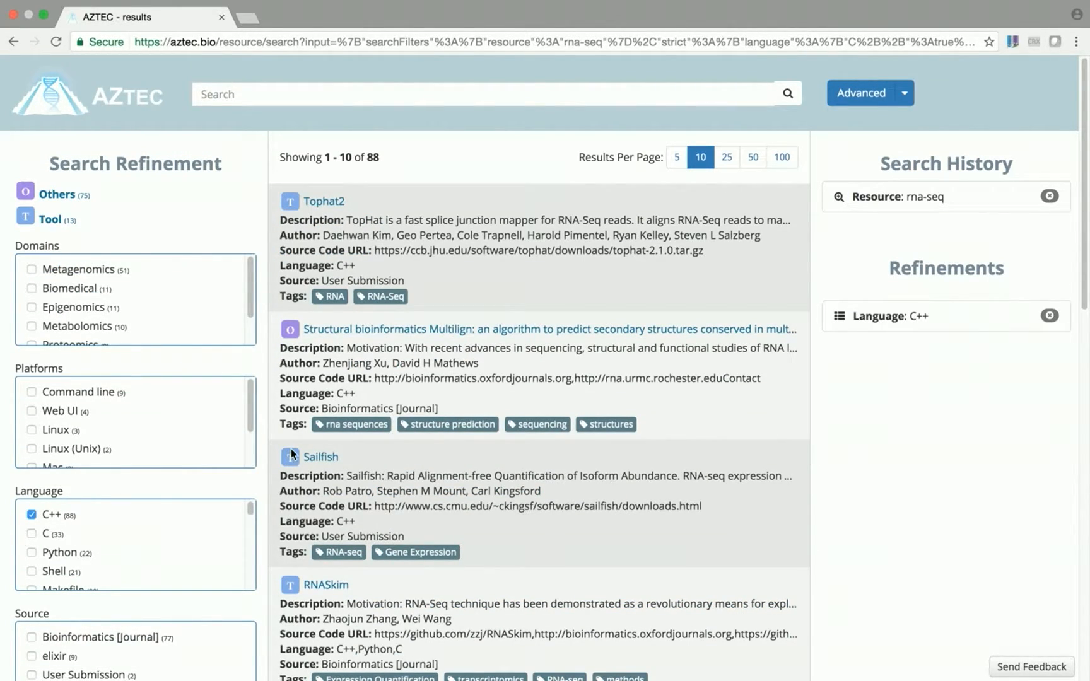
mouse_move(949, 330)
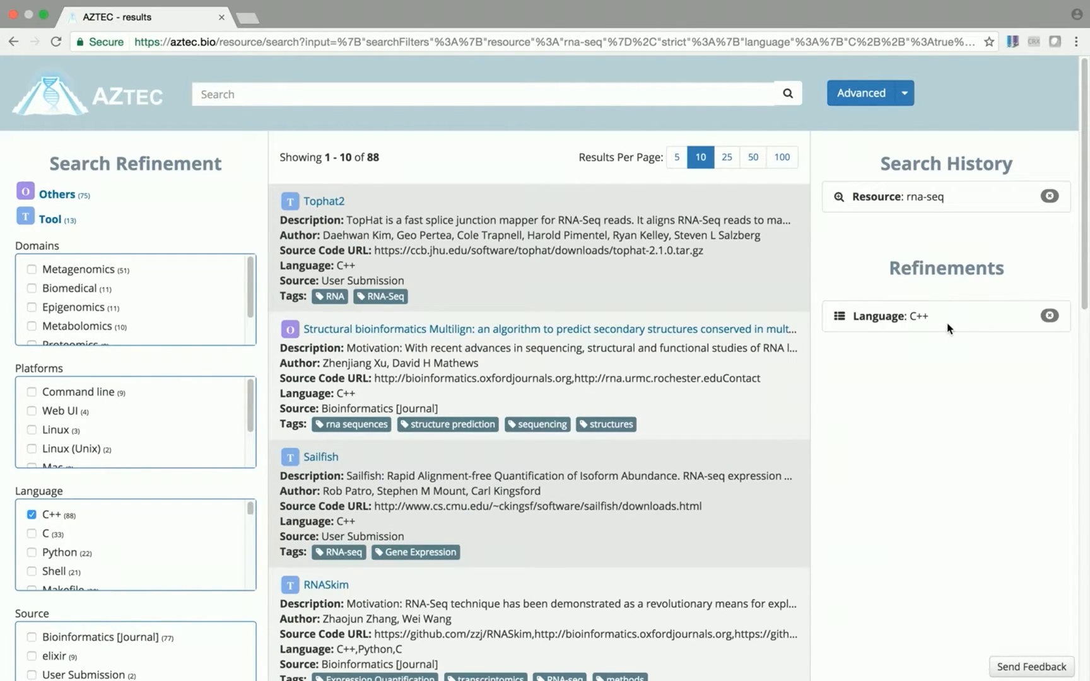
mouse_move(1034, 323)
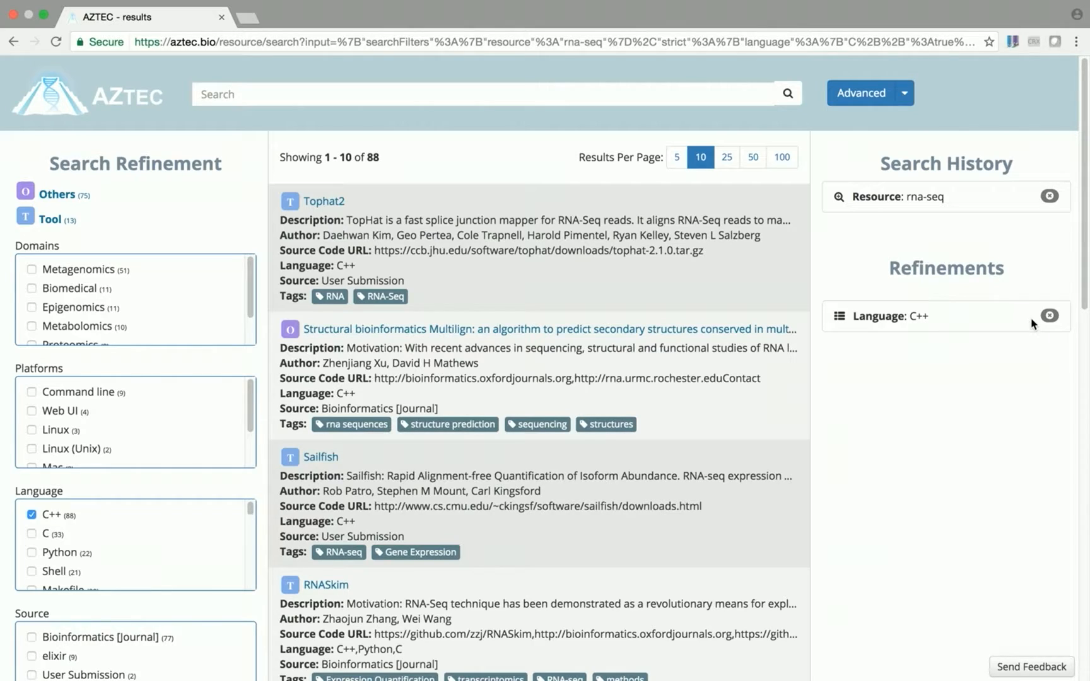
mouse_move(457, 299)
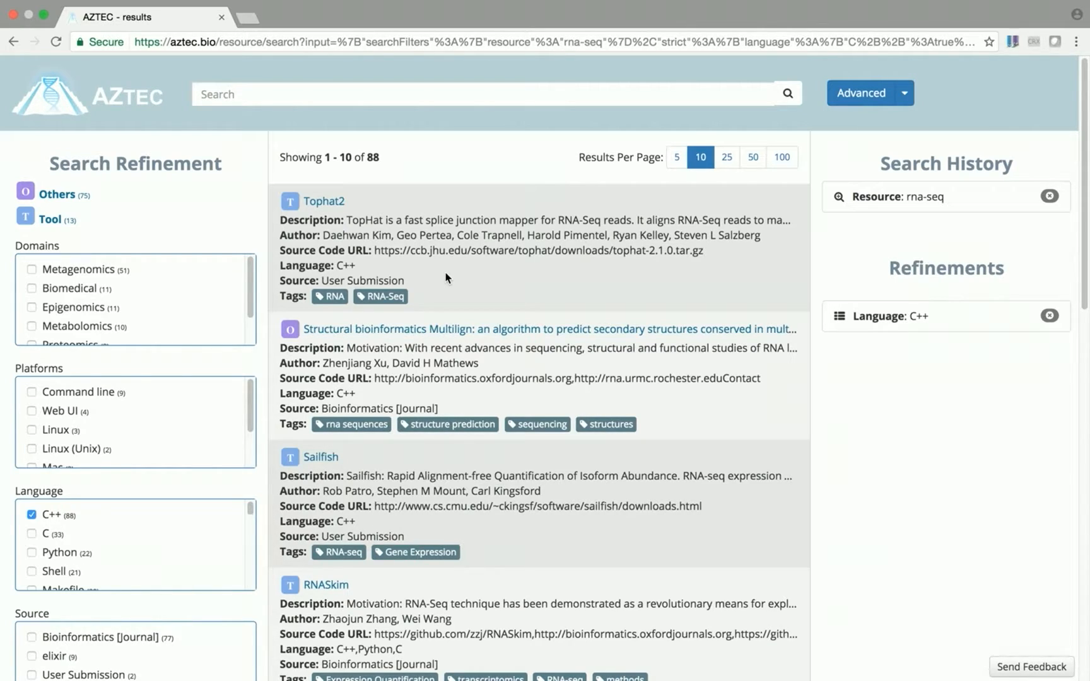
mouse_move(309, 209)
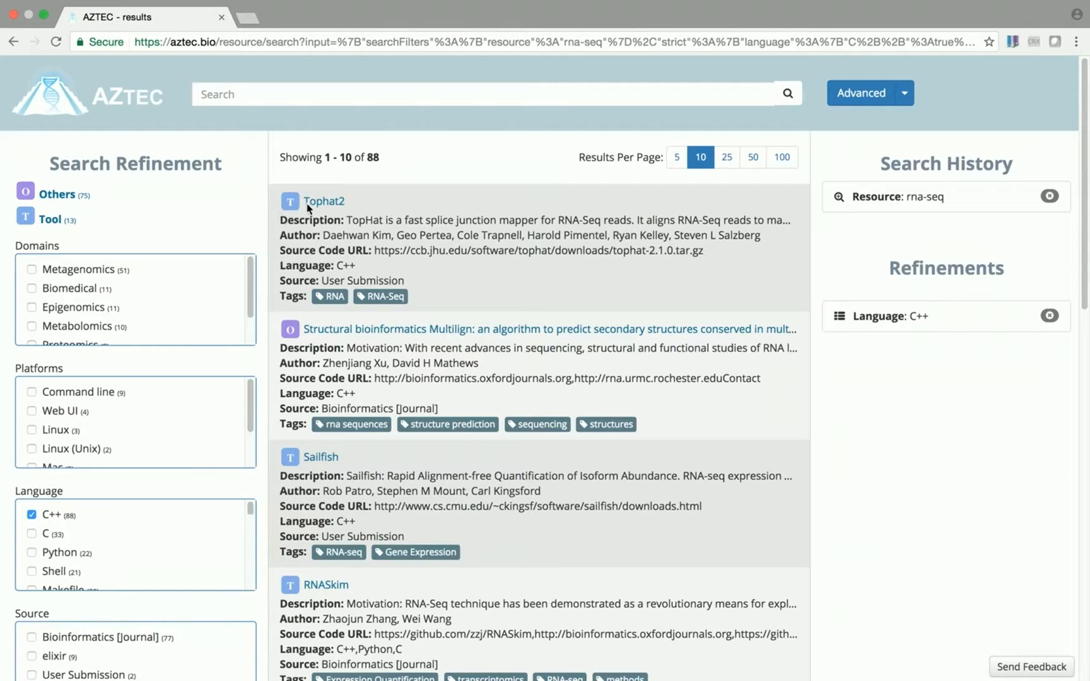
Step: Open Tophat2, view its APA and BibTeX citations, then look up Exons in MeSH
click(323, 201)
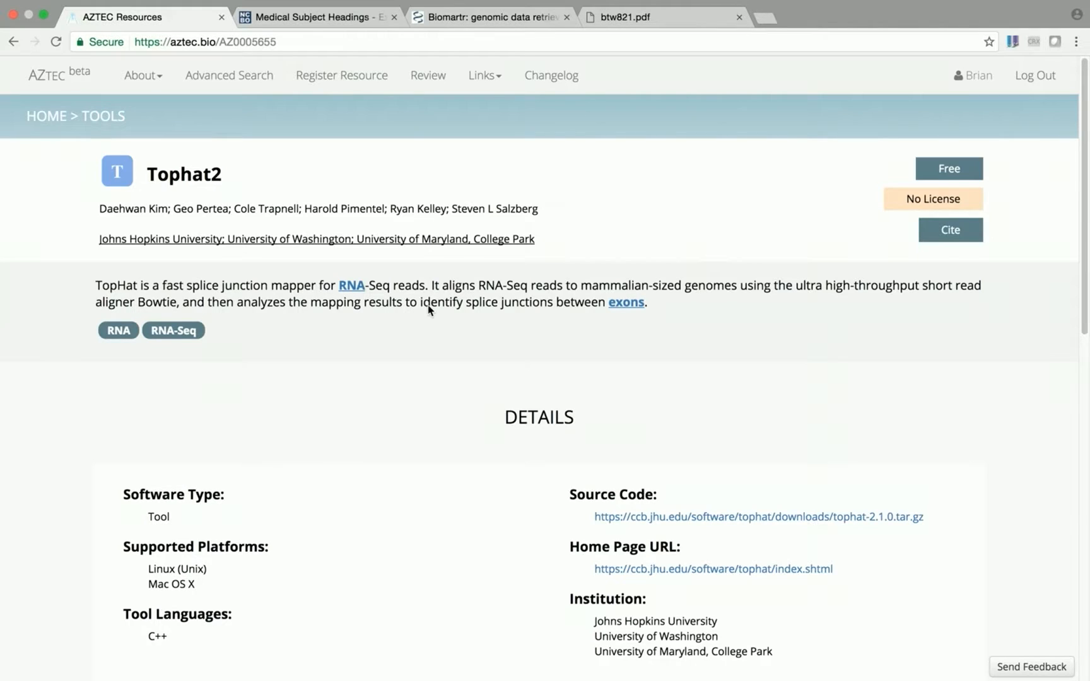
mouse_move(224, 206)
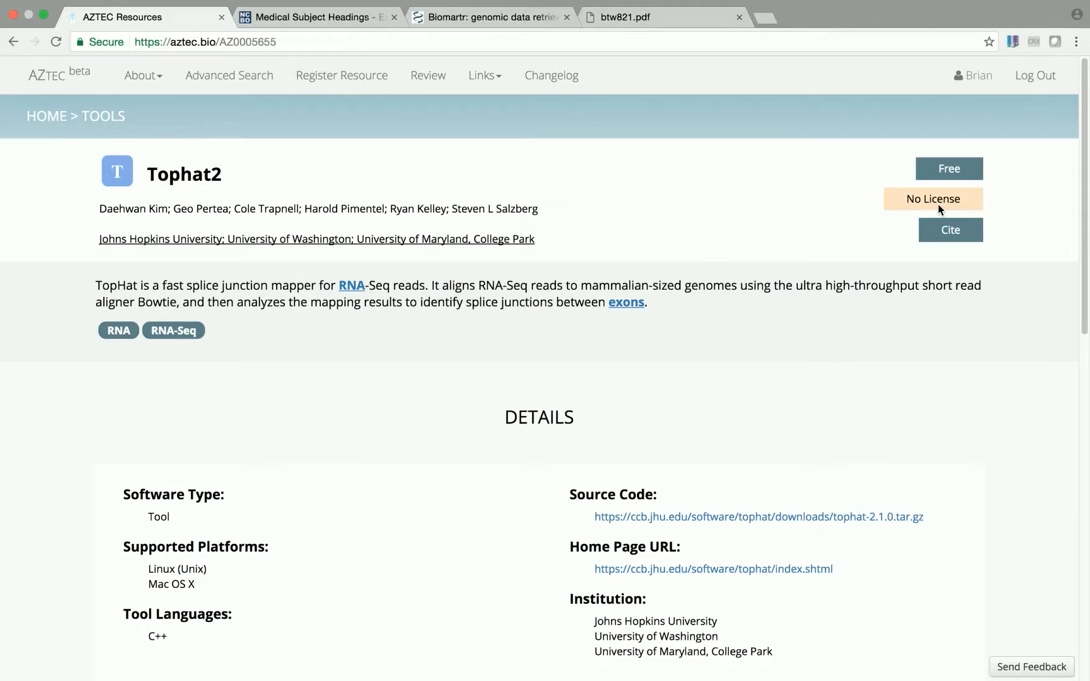
click(949, 230)
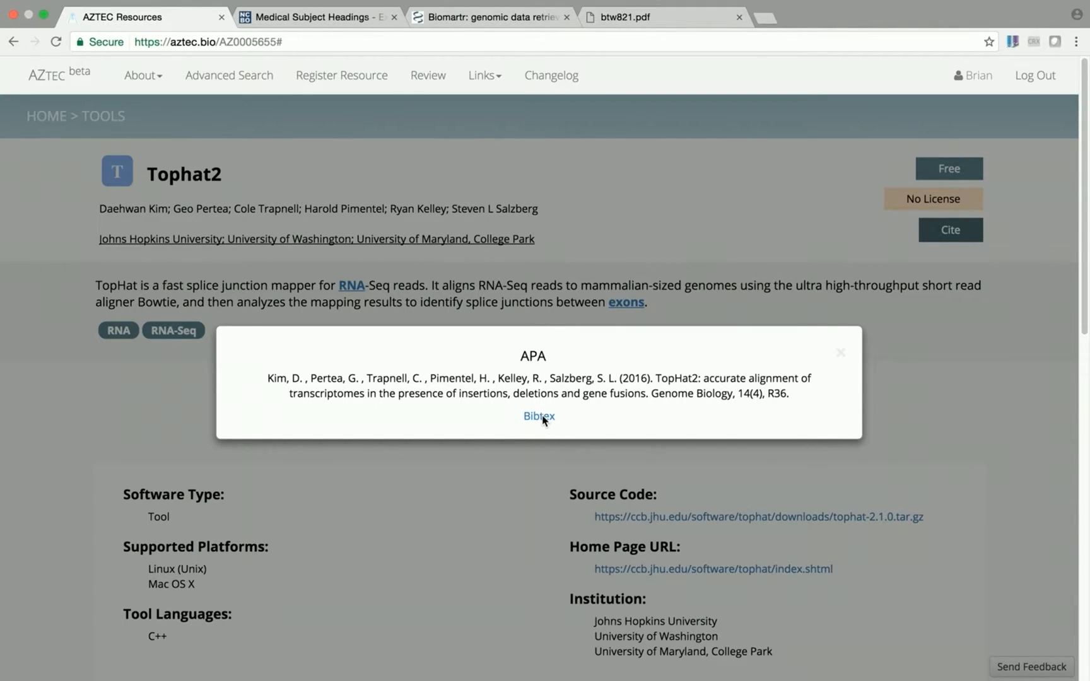
click(539, 416)
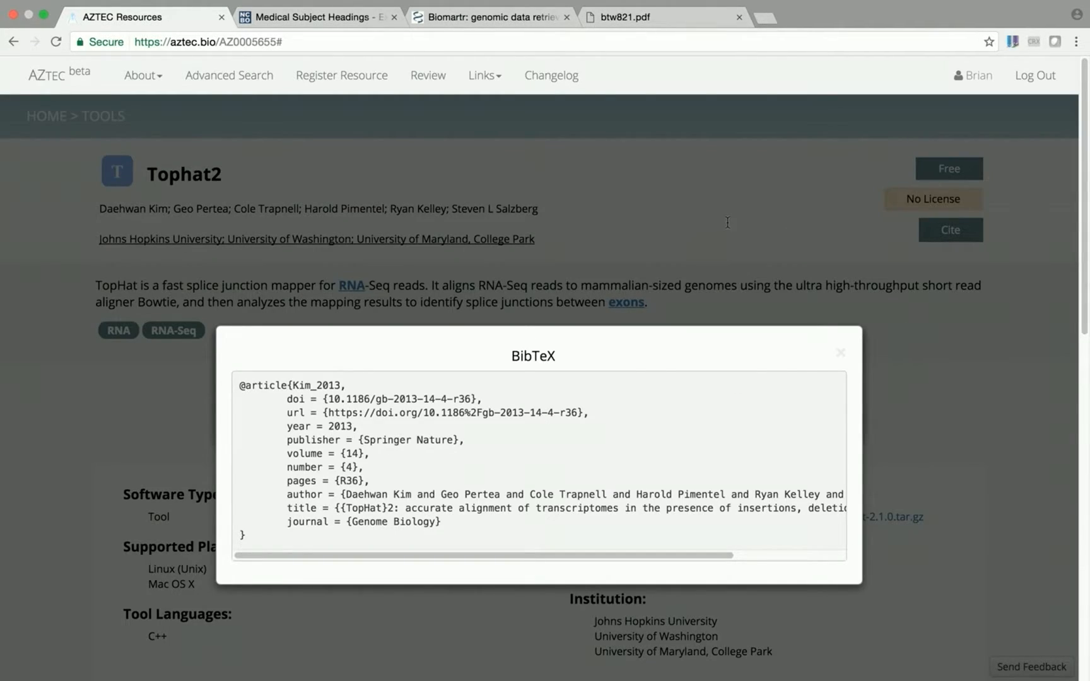
click(840, 352)
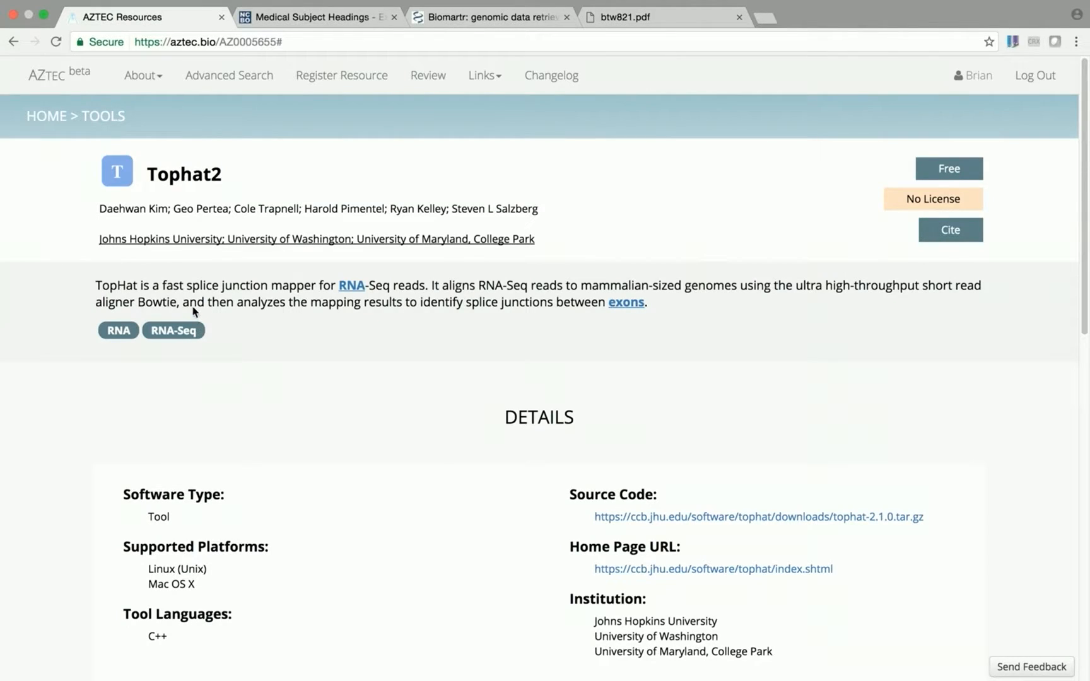
mouse_move(241, 308)
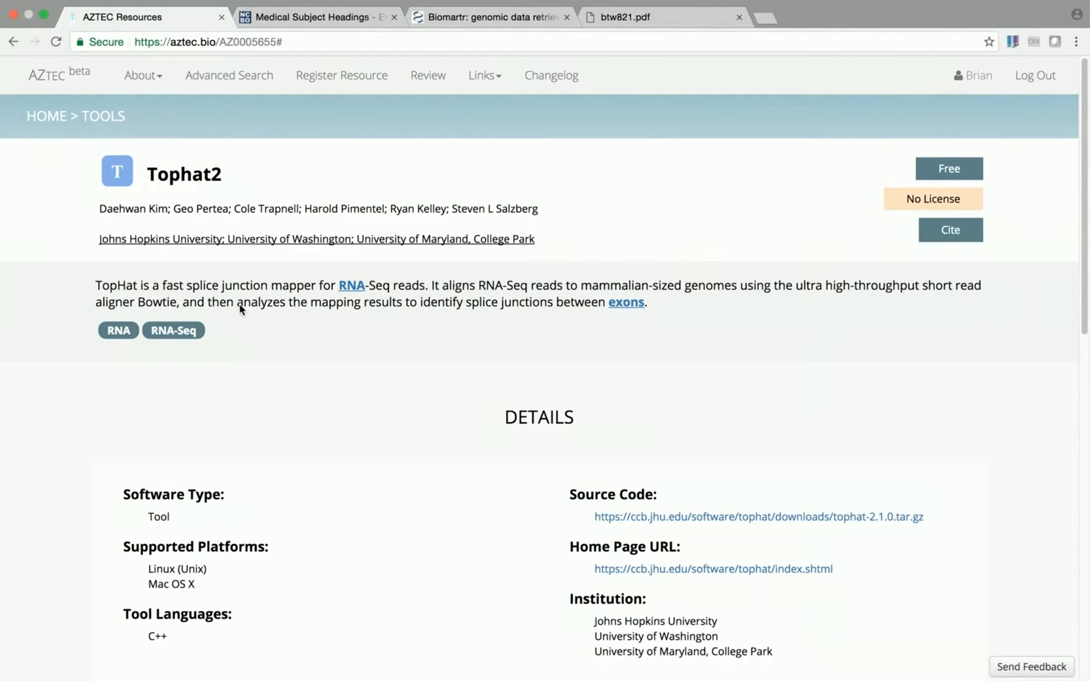
mouse_move(259, 308)
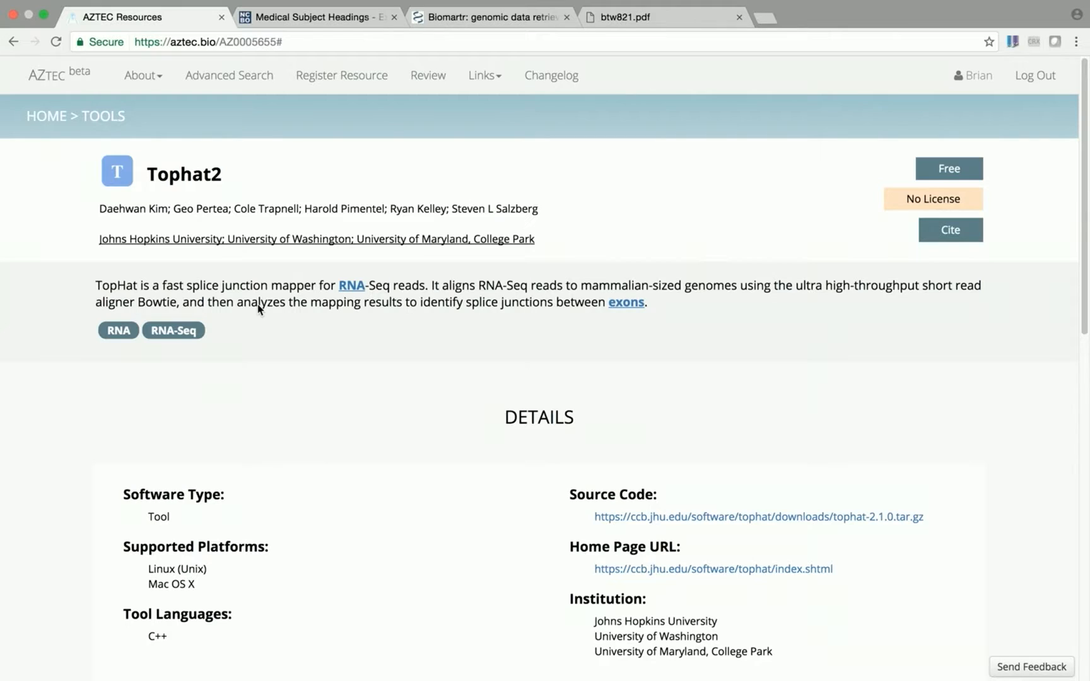
click(625, 301)
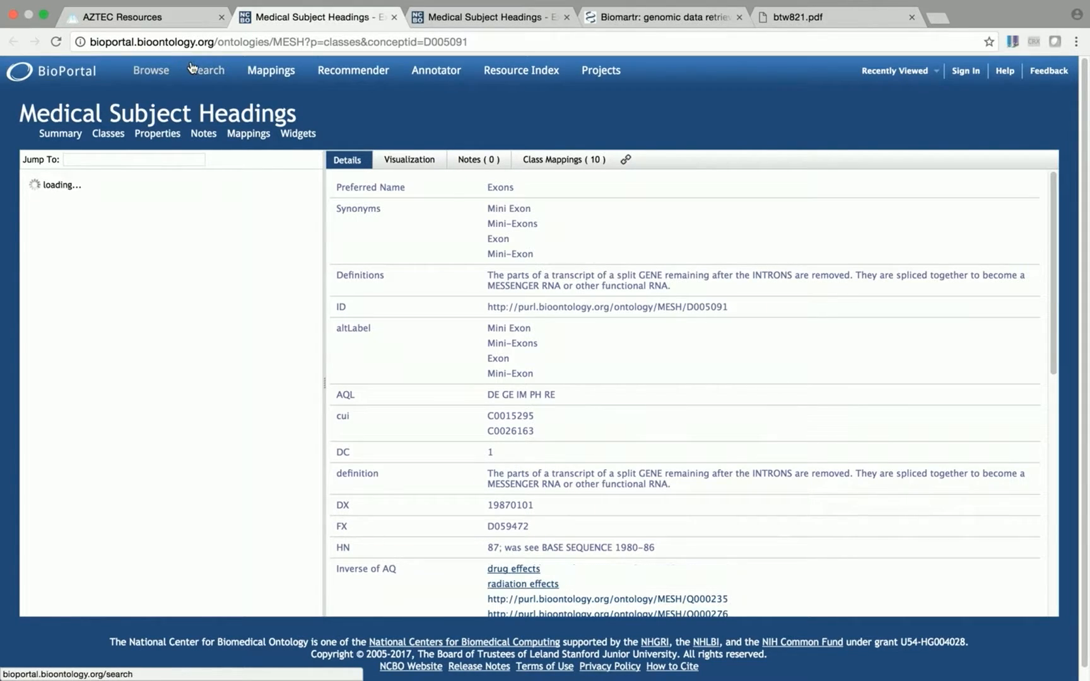
Step: Review Tophat2's details and its TopHat2 Genome Biology publication, closing the extra tabs
click(139, 16)
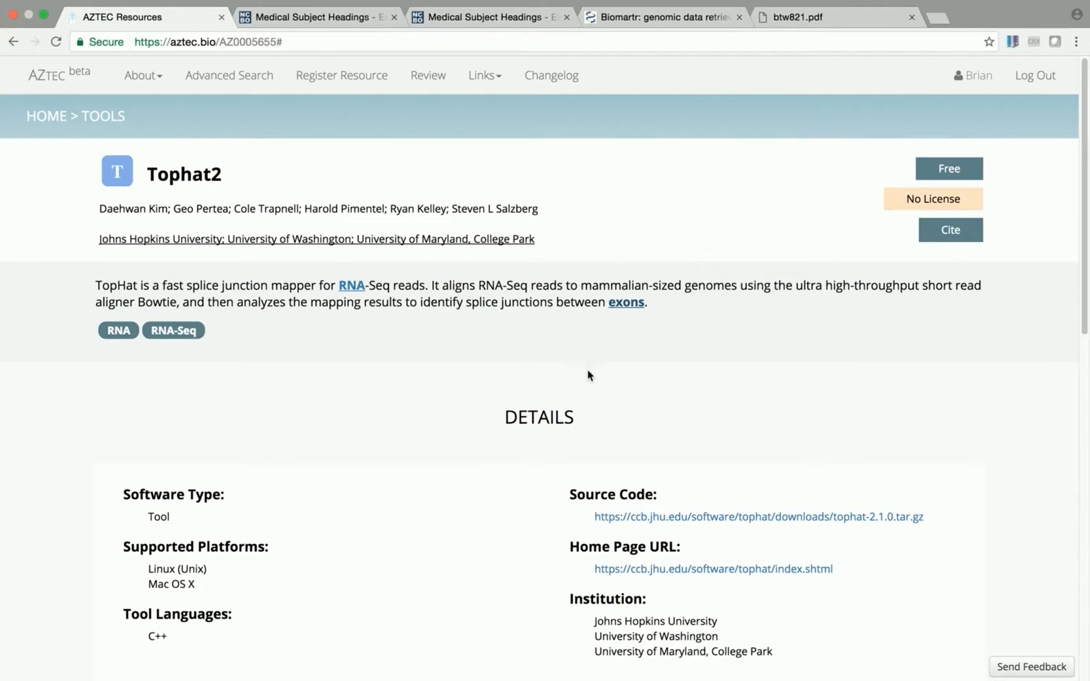
scroll(down, 3)
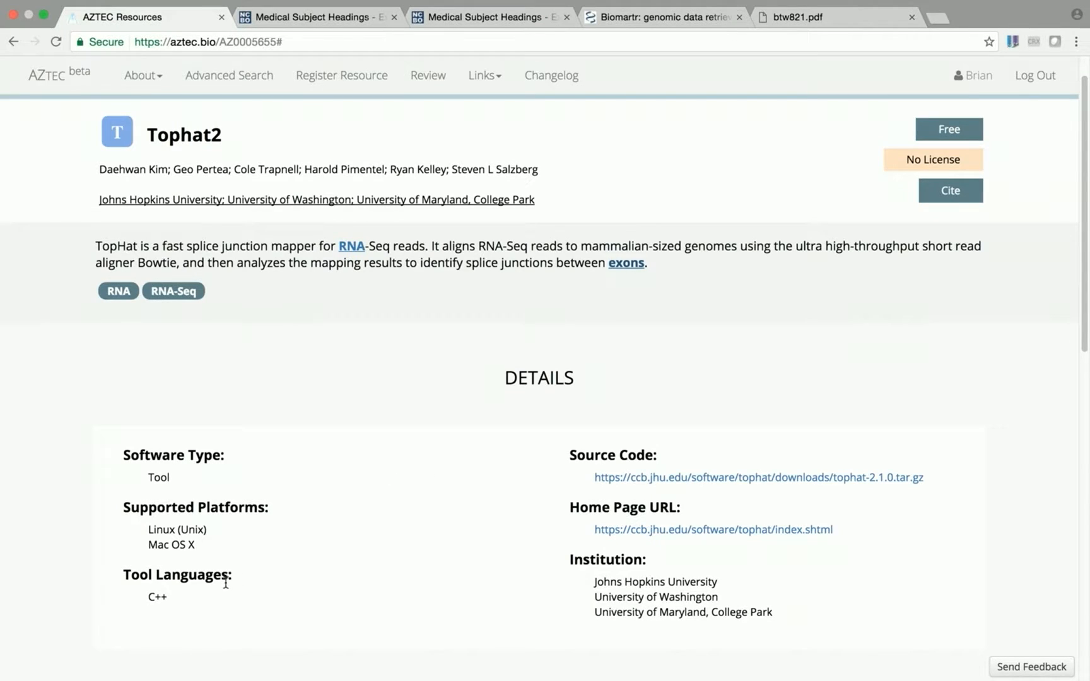
mouse_move(671, 463)
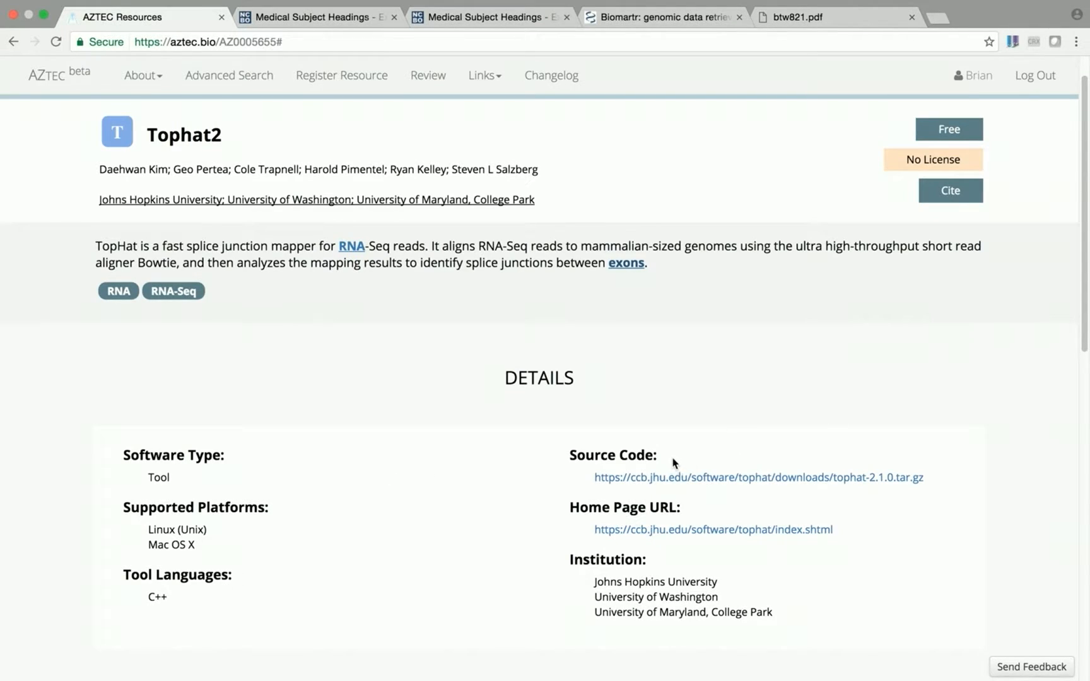
mouse_move(682, 517)
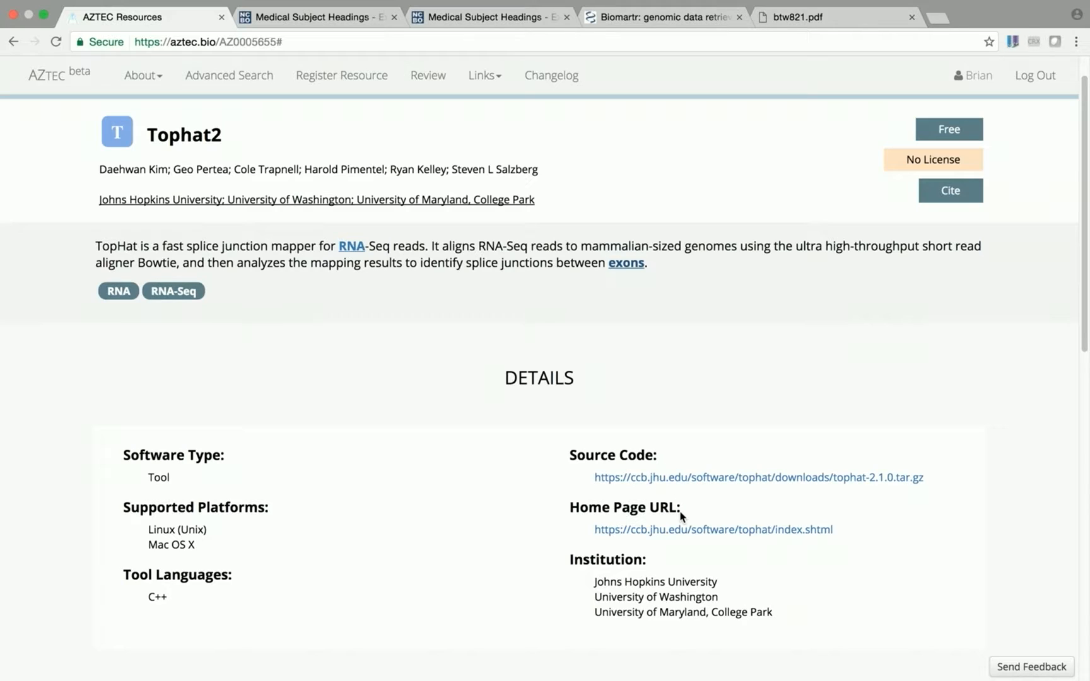
mouse_move(659, 612)
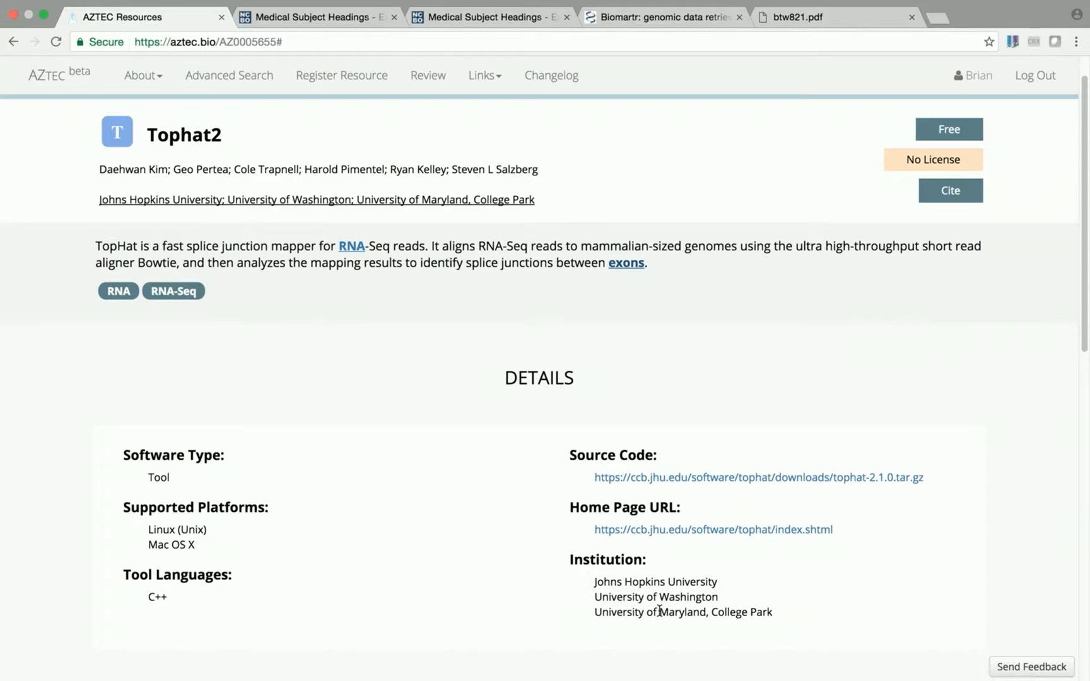
scroll(down, 3)
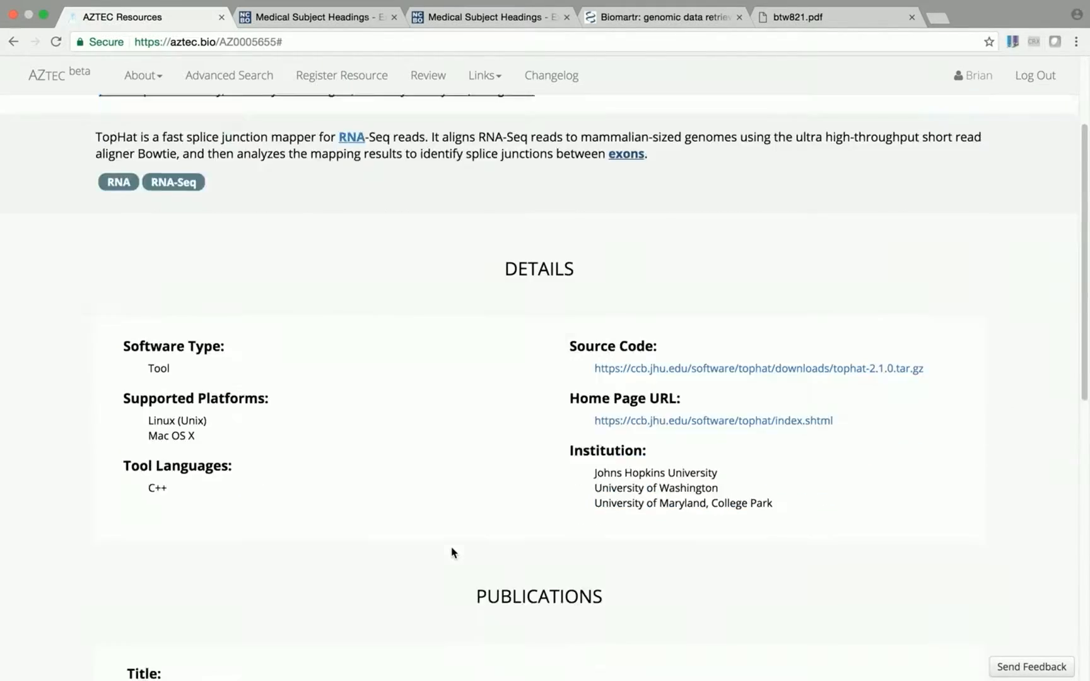
scroll(down, 3)
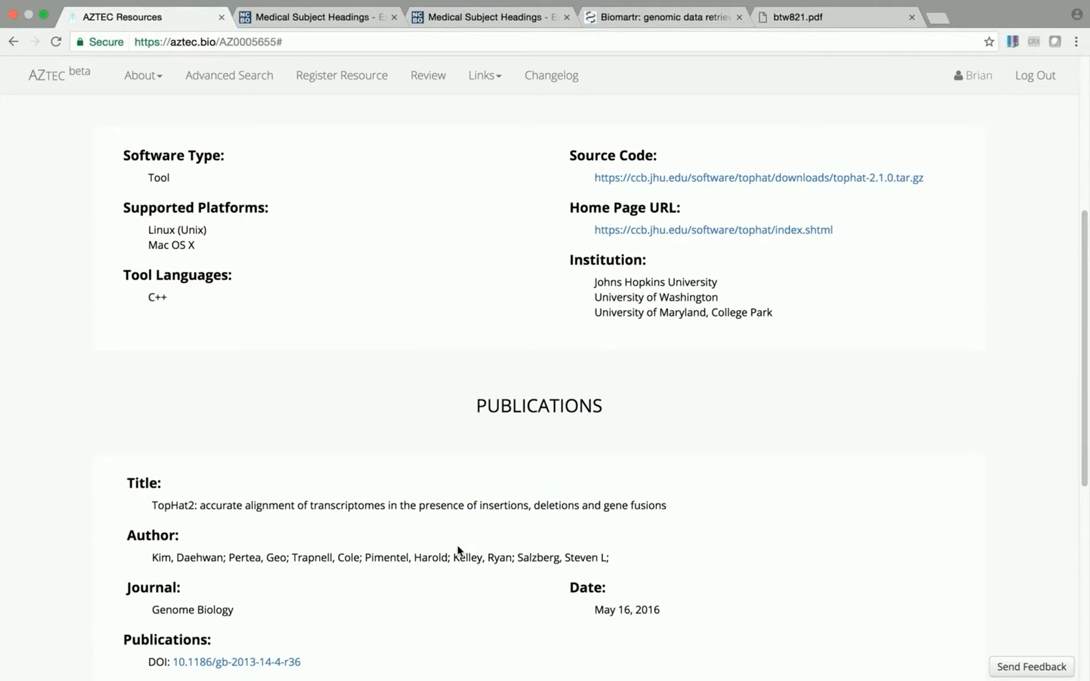
scroll(down, 3)
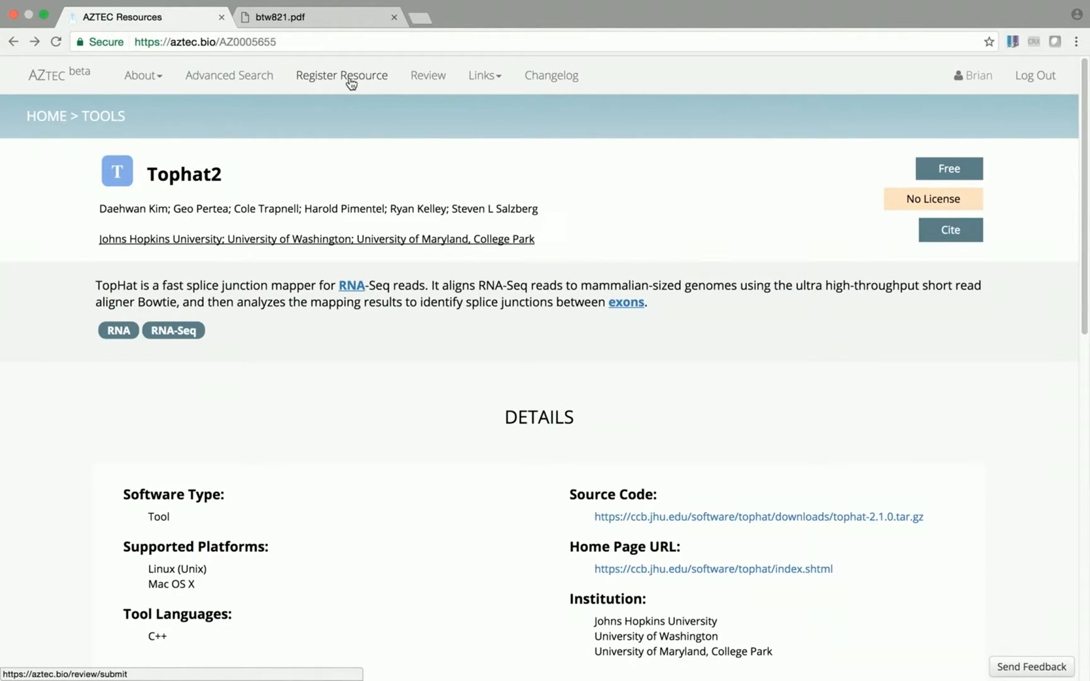
Step: Start registering a new tool and upload the biomartr paper btw821.pdf
click(340, 75)
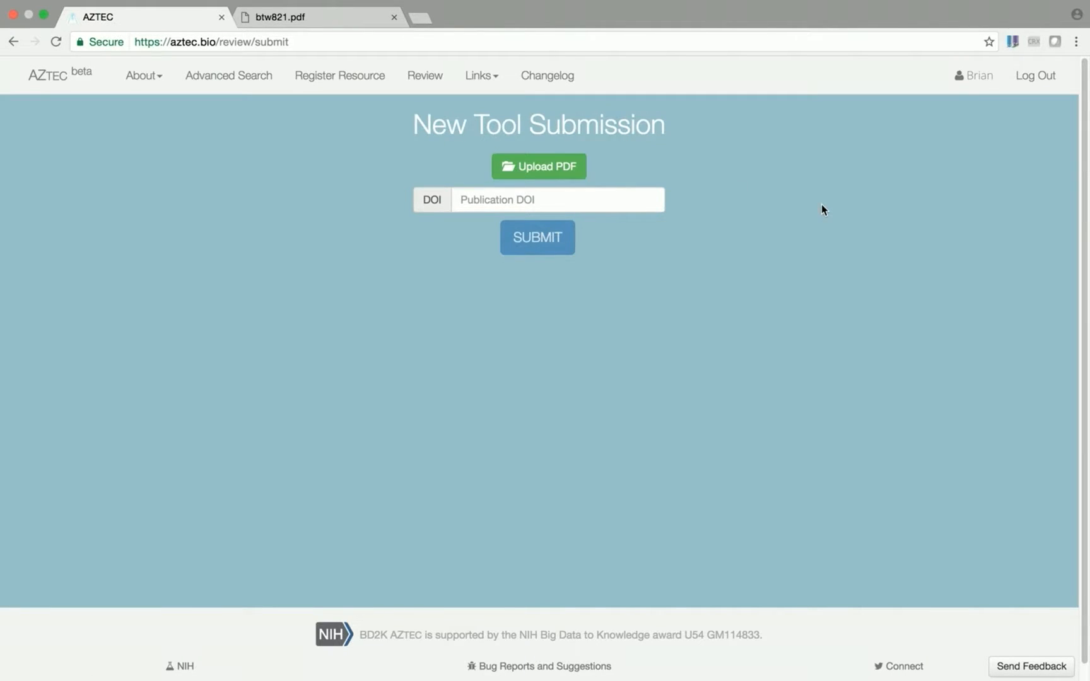
mouse_move(829, 217)
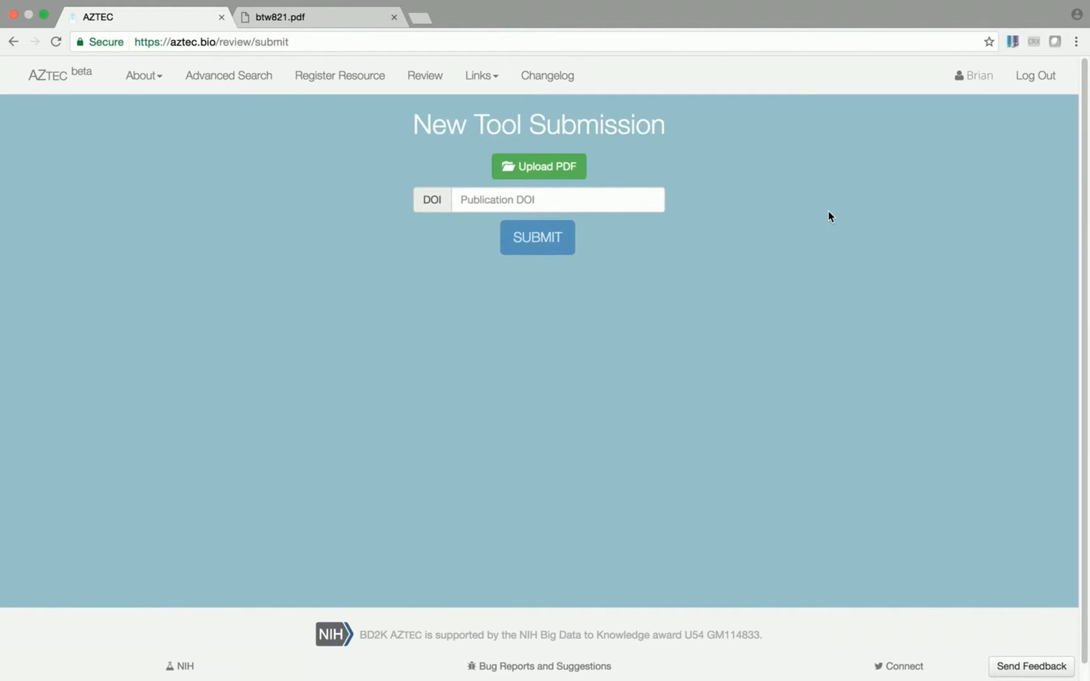
mouse_move(979, 76)
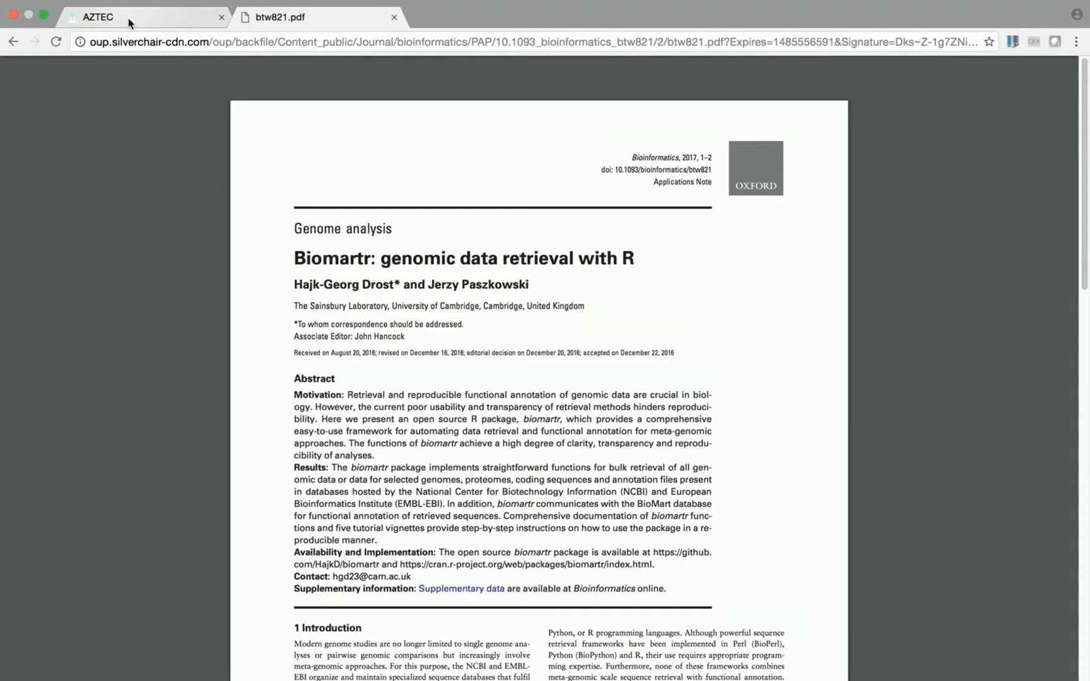
click(97, 16)
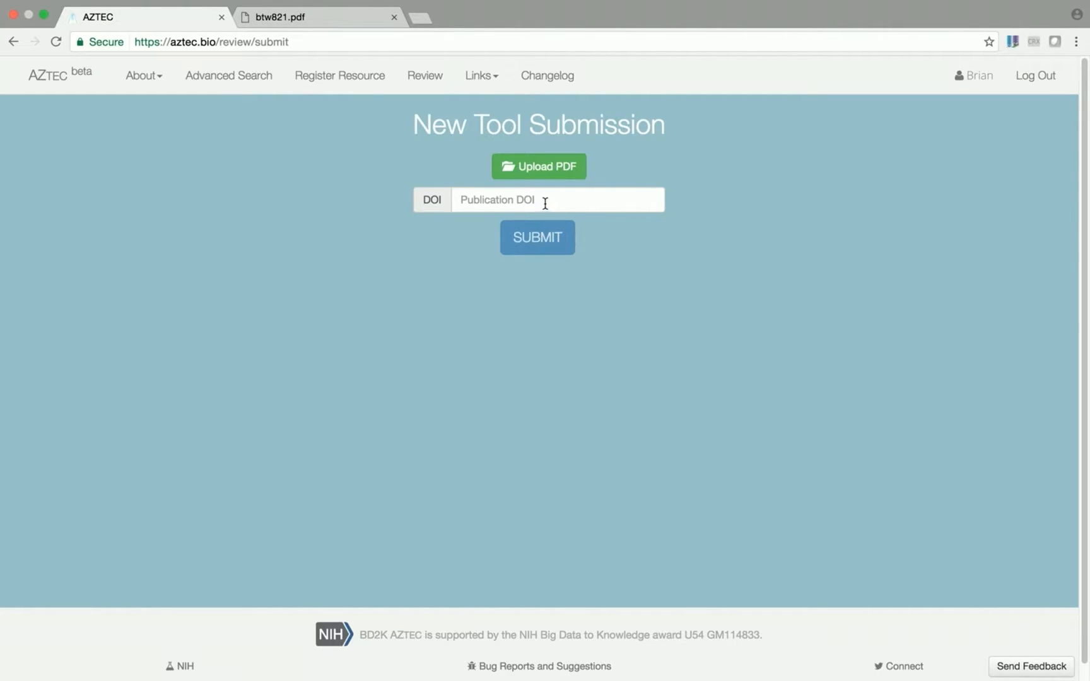
click(538, 166)
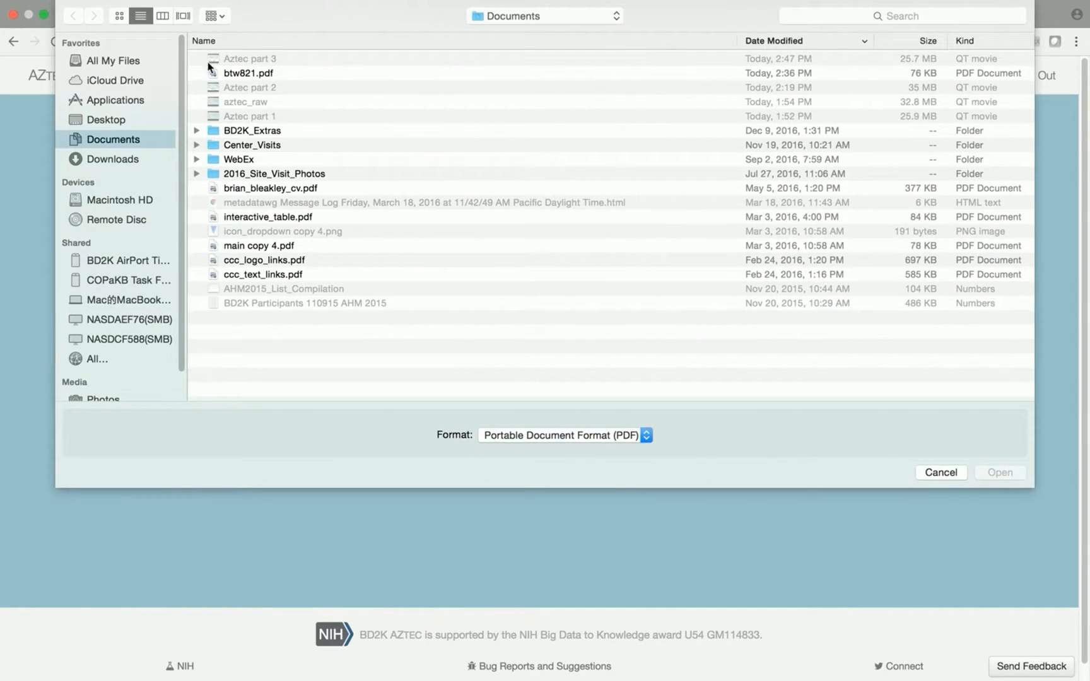
click(248, 73)
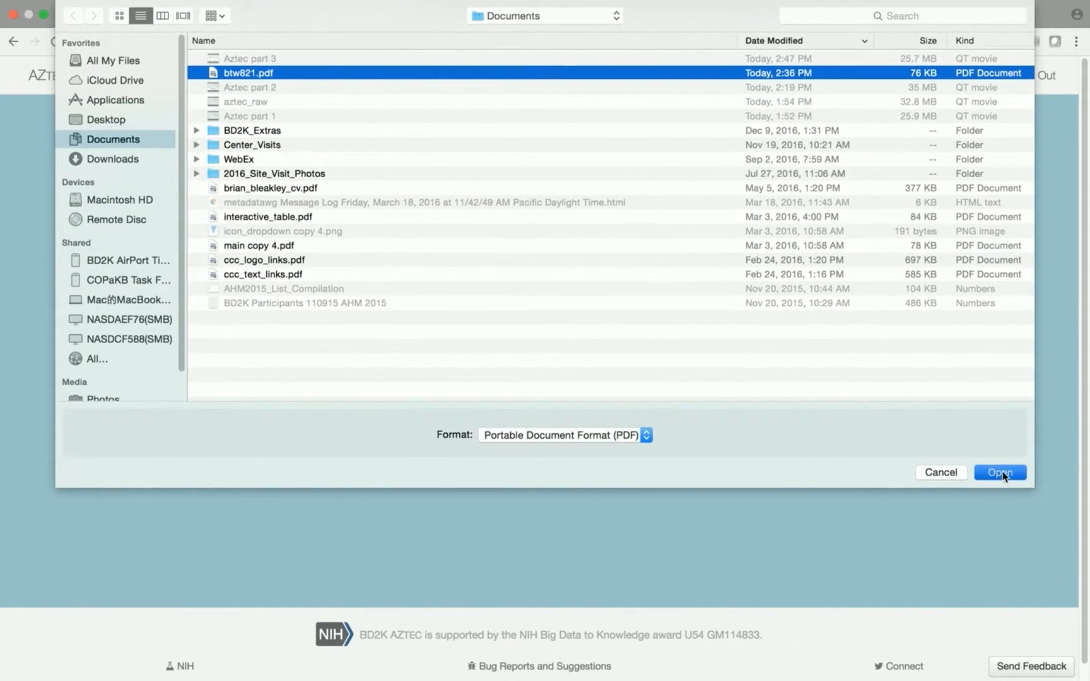
click(1000, 473)
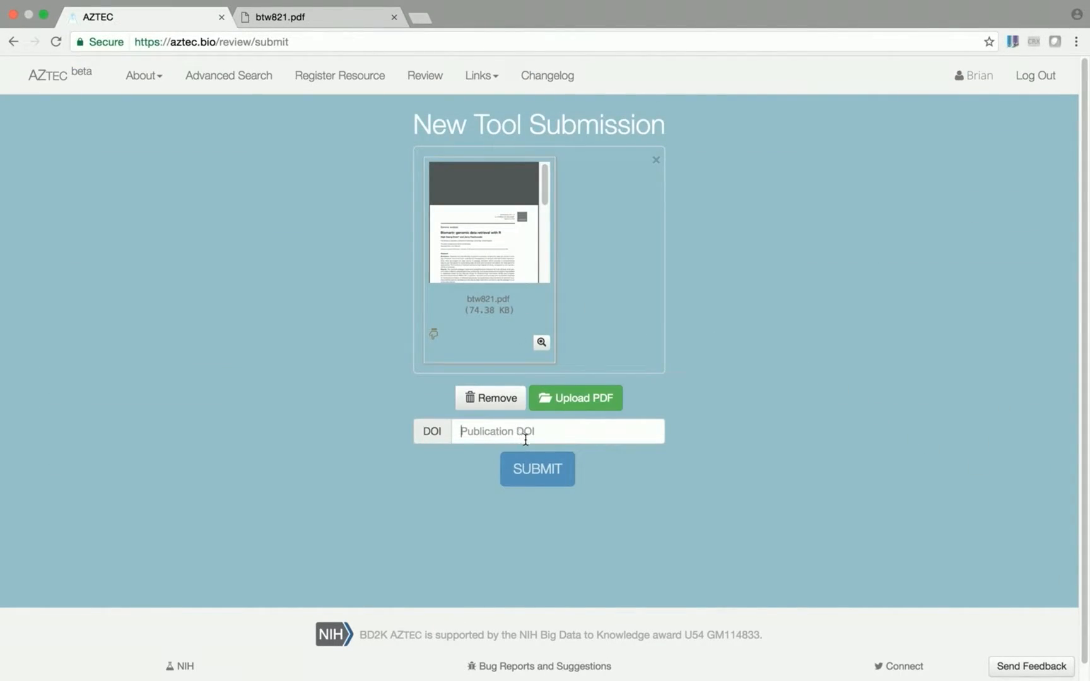
Step: Extract metadata from the PDF, review biomartr's prefilled basic information, and proceed to authors
click(537, 469)
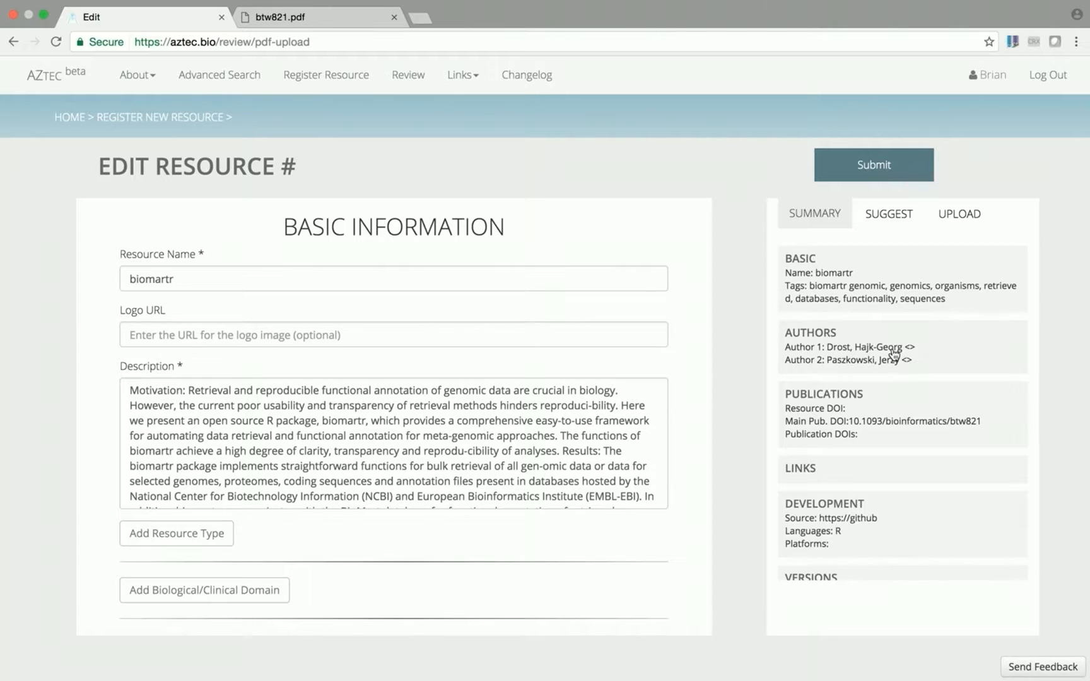
scroll(down, 3)
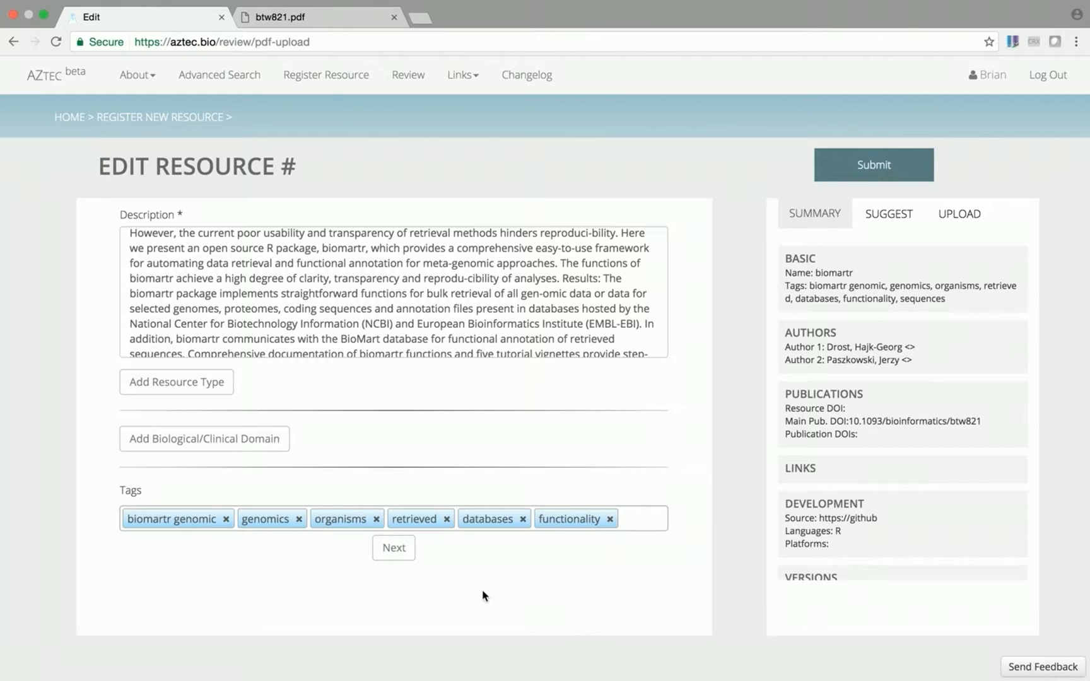
click(316, 16)
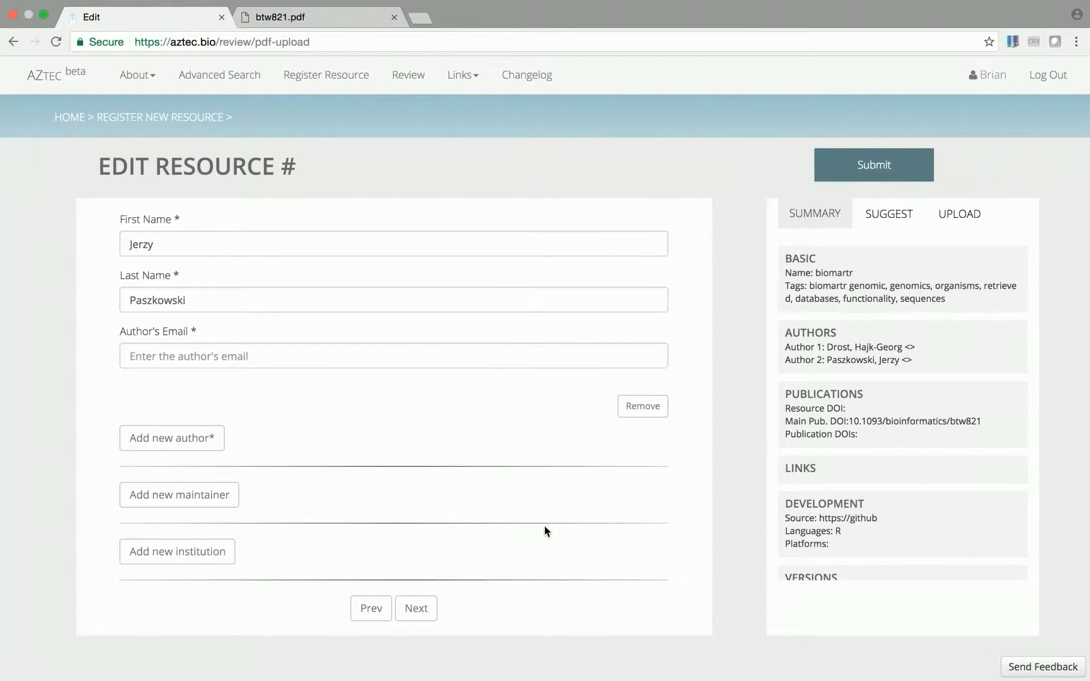
mouse_move(165, 554)
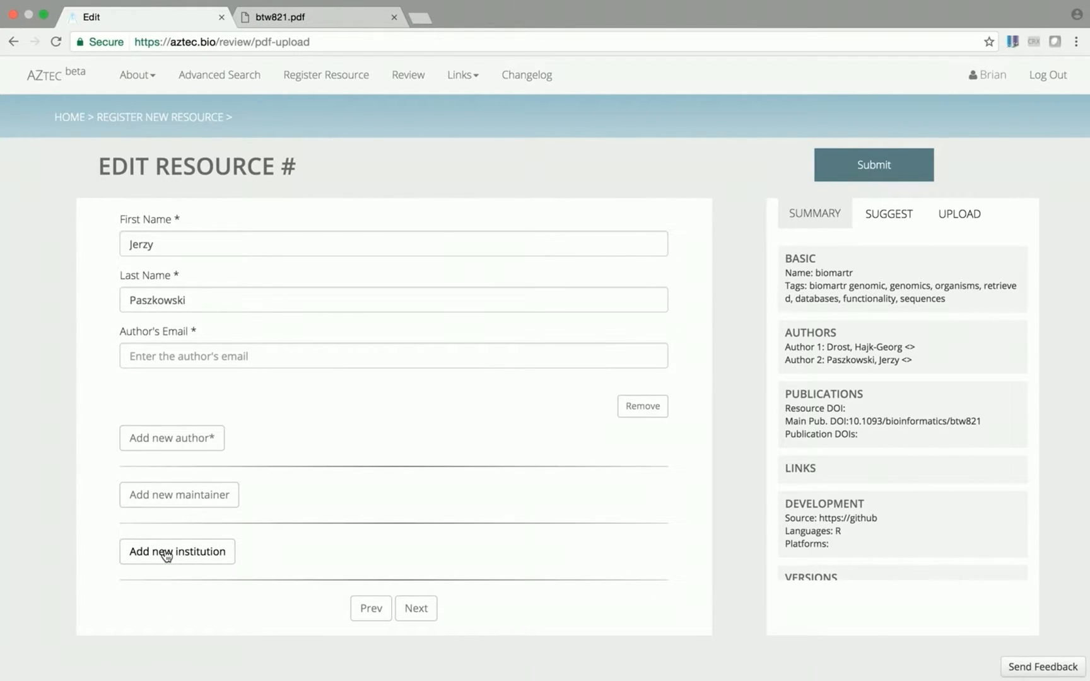
Step: Search 'cambridge' and attach University of Cambridge as the record's institution
click(177, 551)
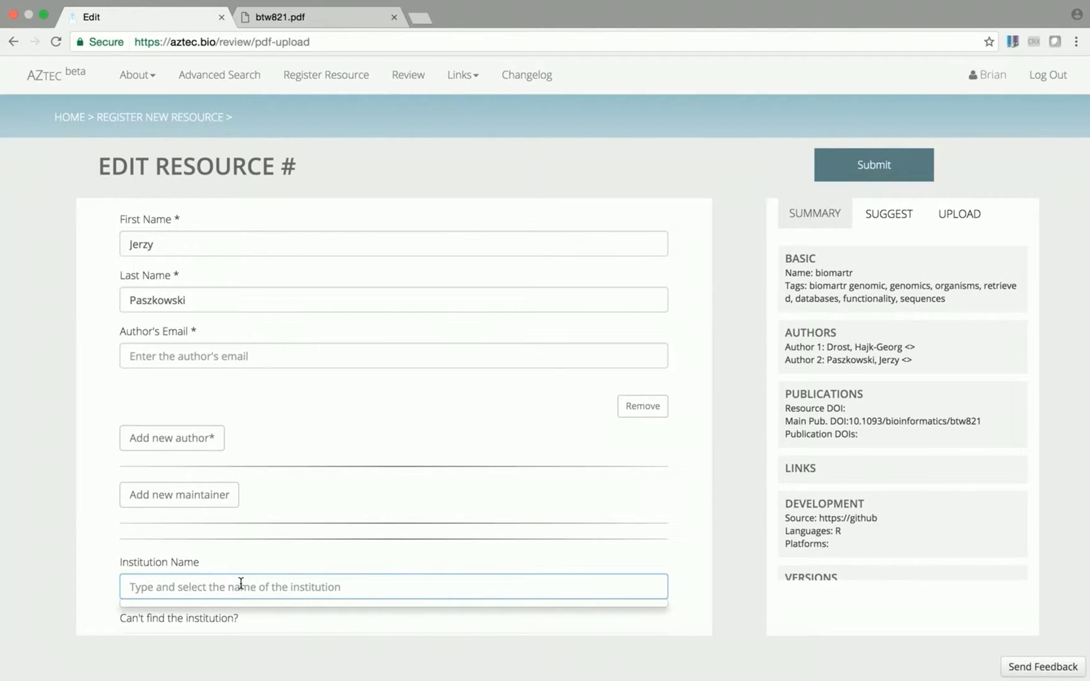
text(cambridge)
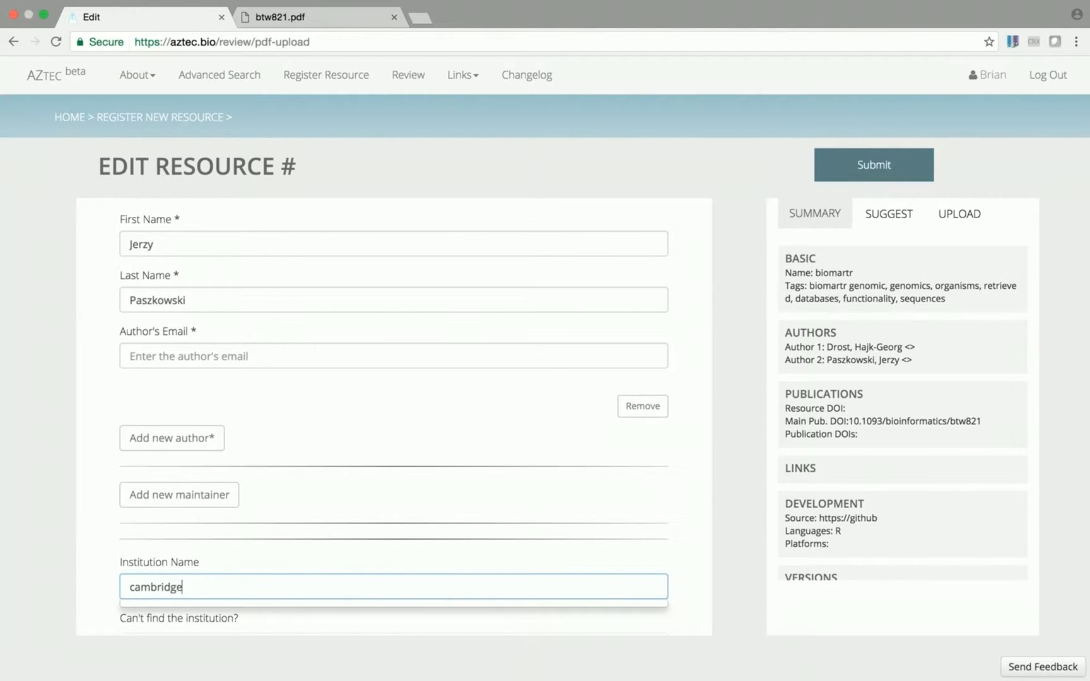
scroll(down, 3)
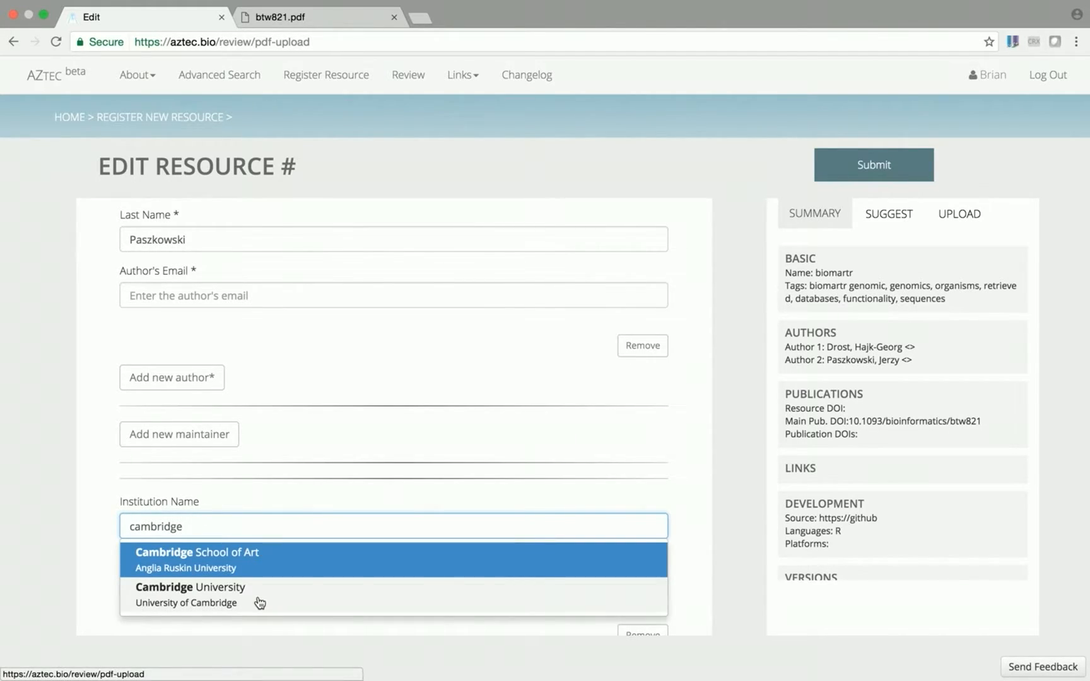
click(190, 595)
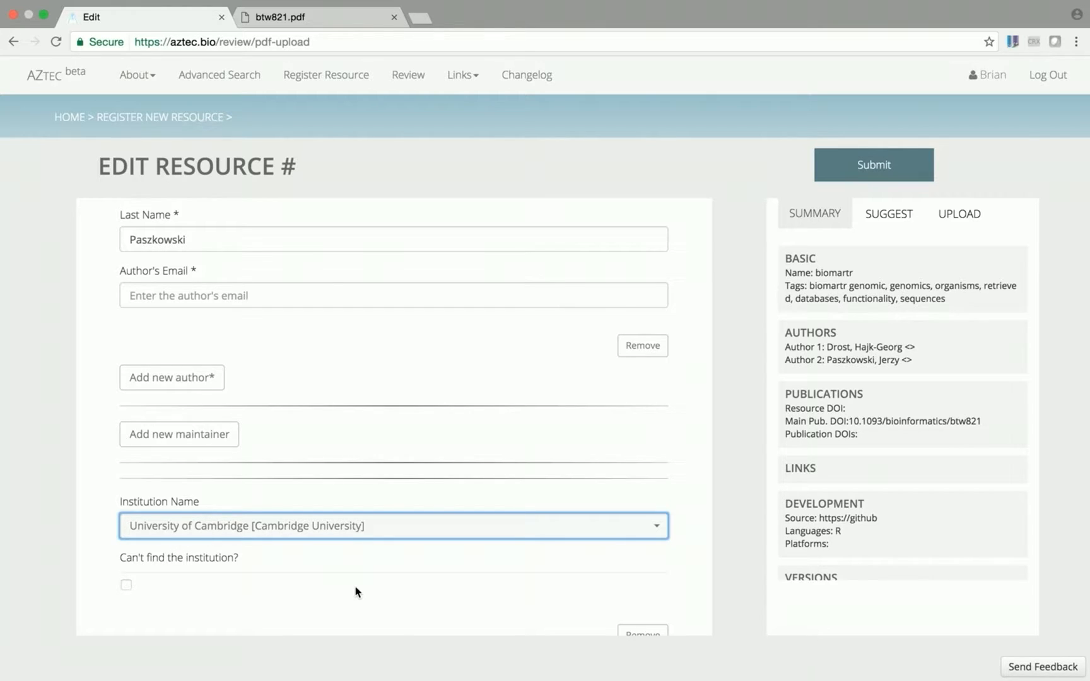
mouse_move(536, 419)
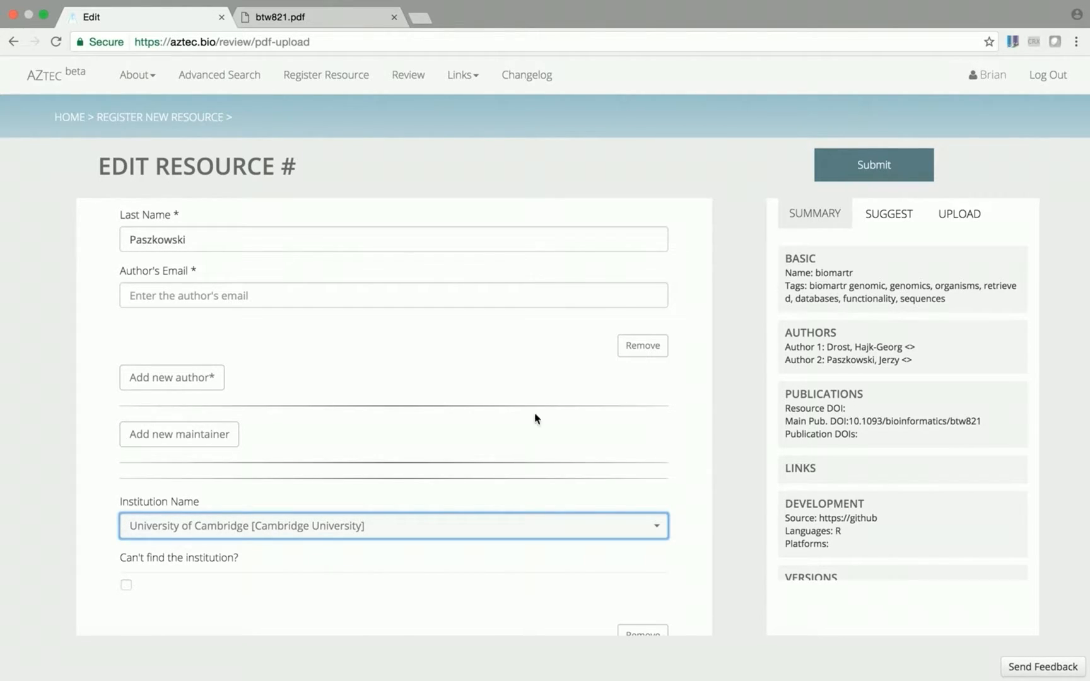
Step: Submit the biomartr record, continue past the missing-information warning, and tick the reCAPTCHA
click(873, 164)
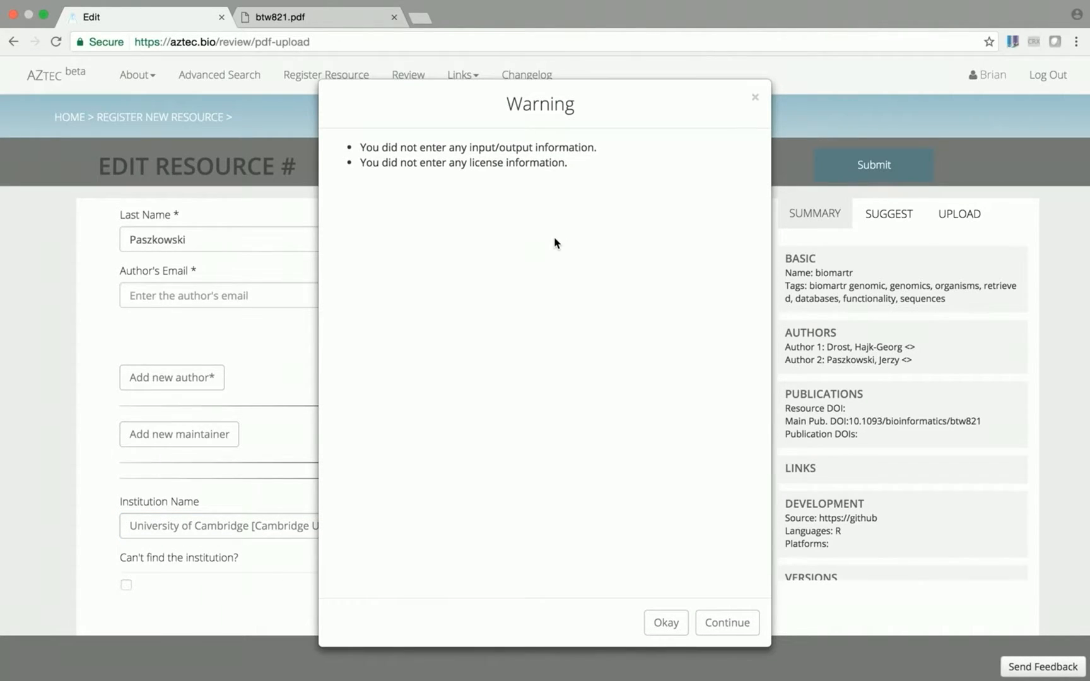
click(726, 622)
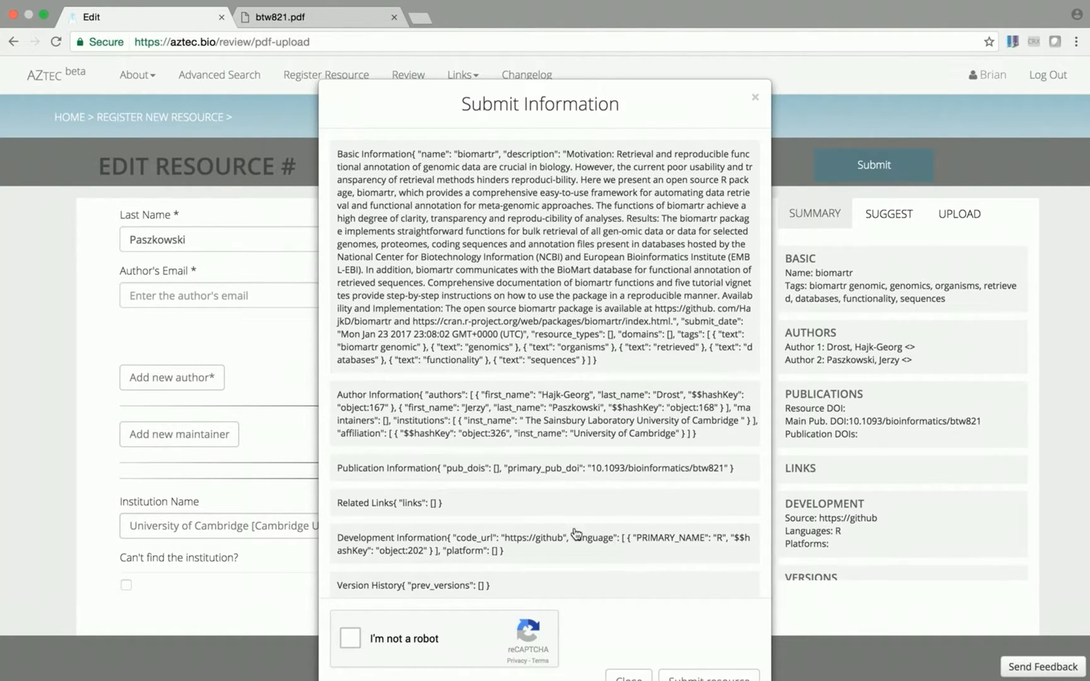
mouse_move(456, 606)
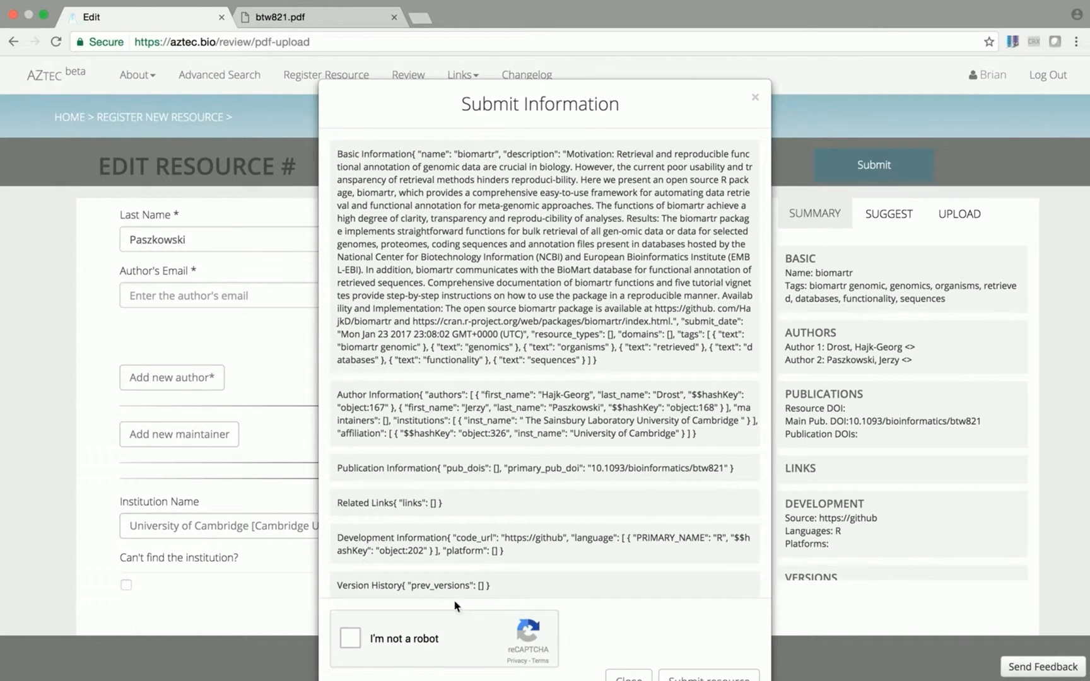
click(350, 639)
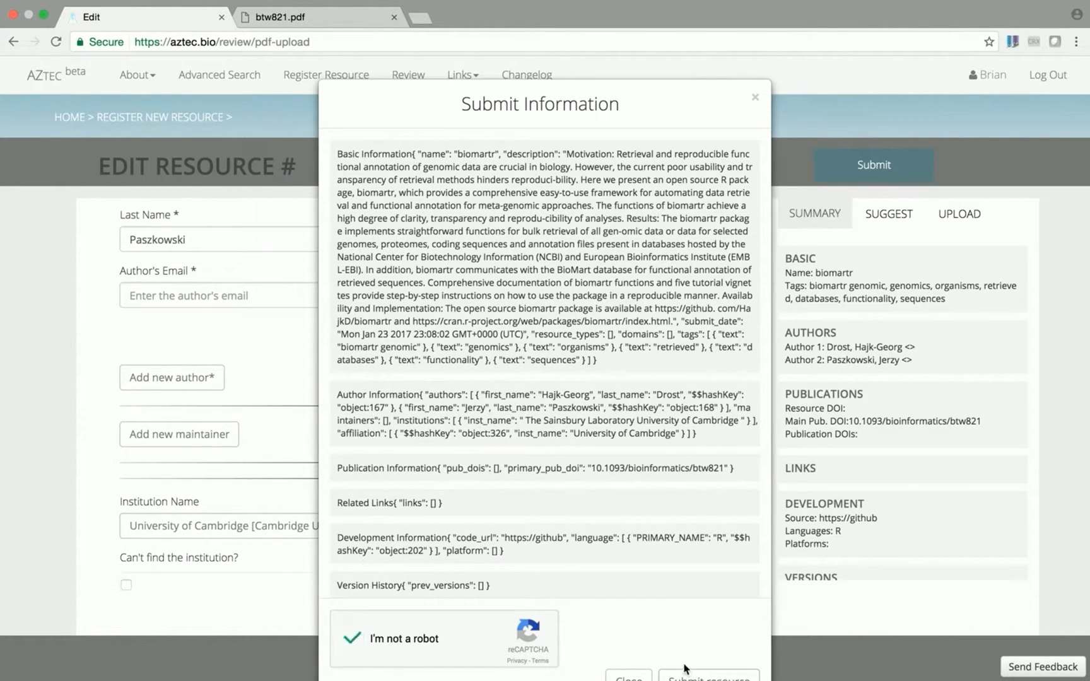